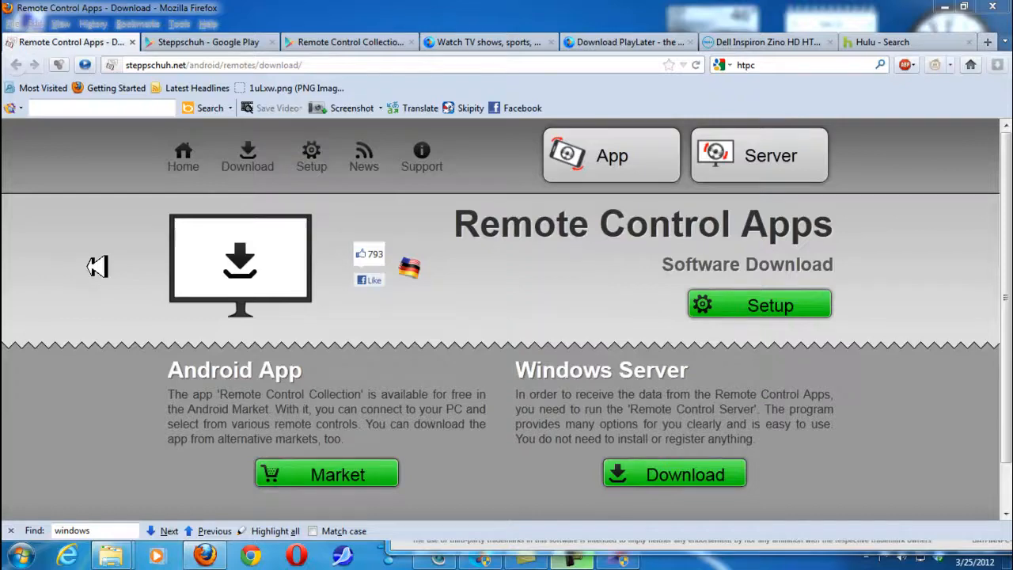
# Step: Show the Google Play results listing Steppschuh's Android remote control apps
pyautogui.click(349, 41)
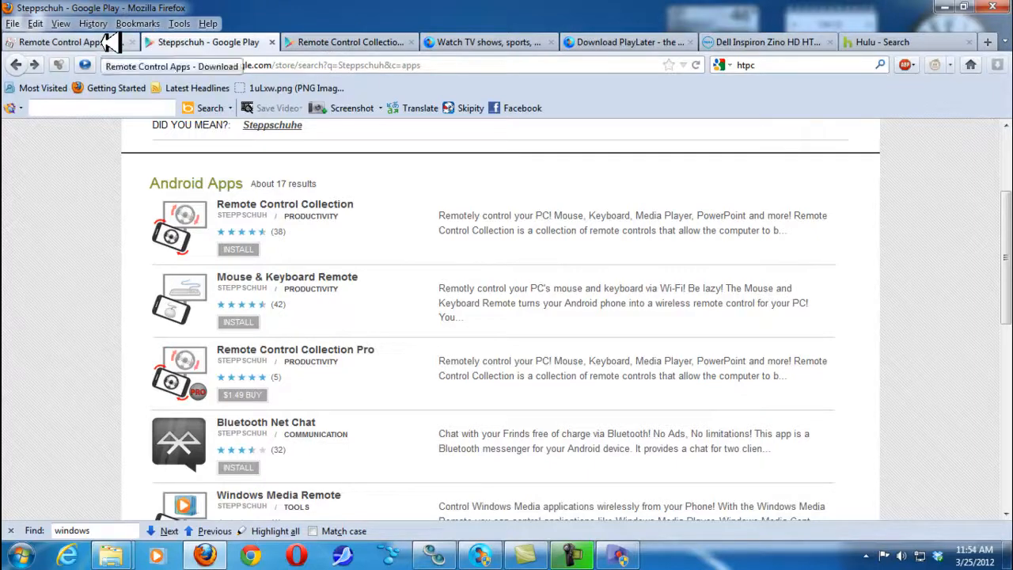
# Step: View the Remote Control Collection Pro page ($1.49) and its App Screenshots section
pyautogui.click(295, 350)
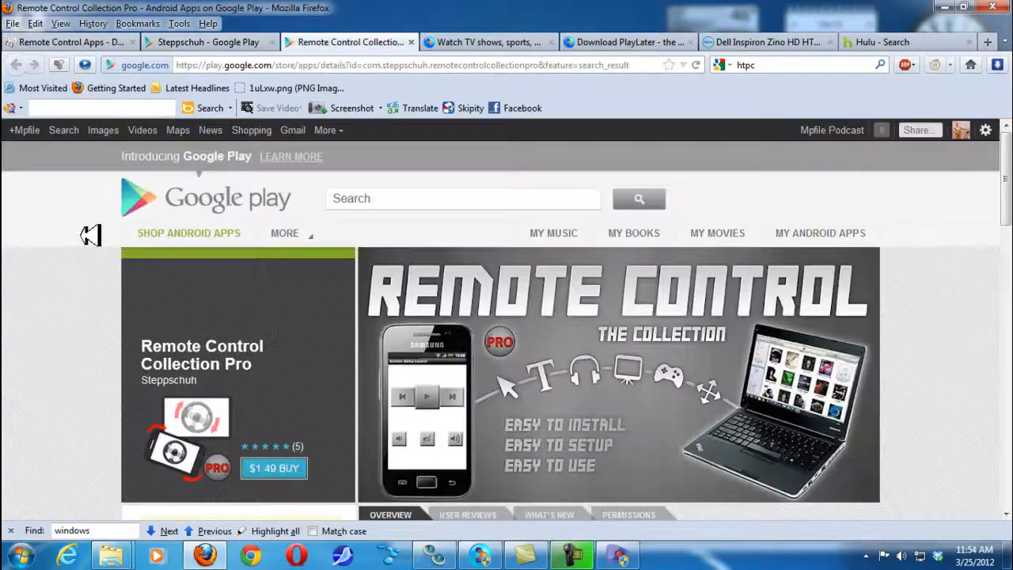
pyautogui.scroll(-3)
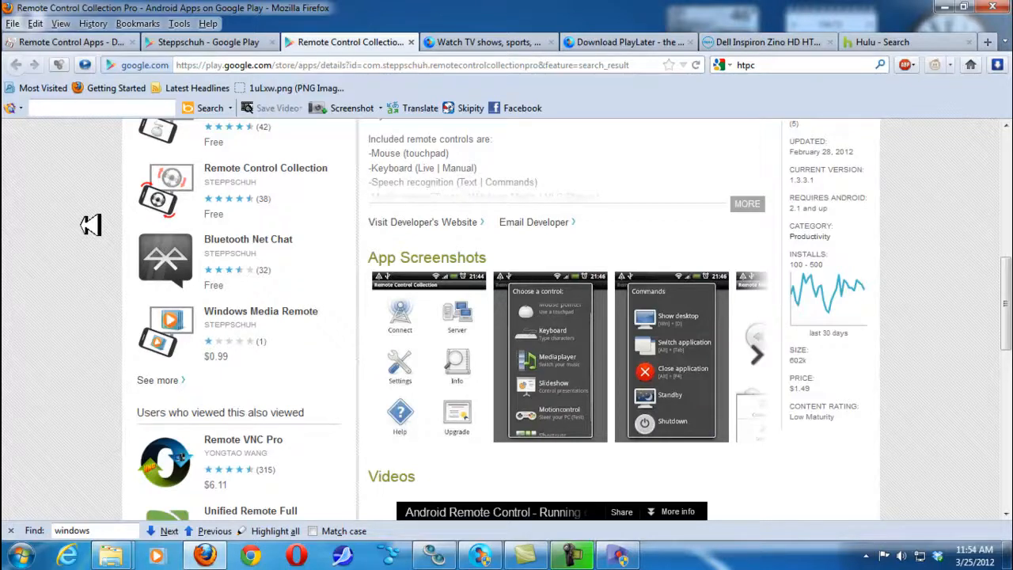
pyautogui.moveTo(673, 393)
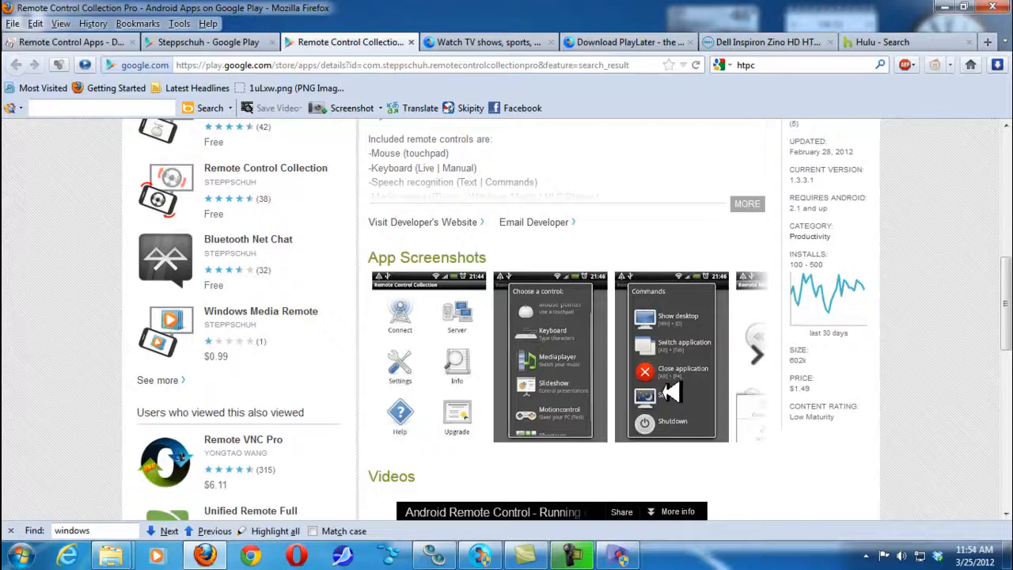
pyautogui.moveTo(673, 367)
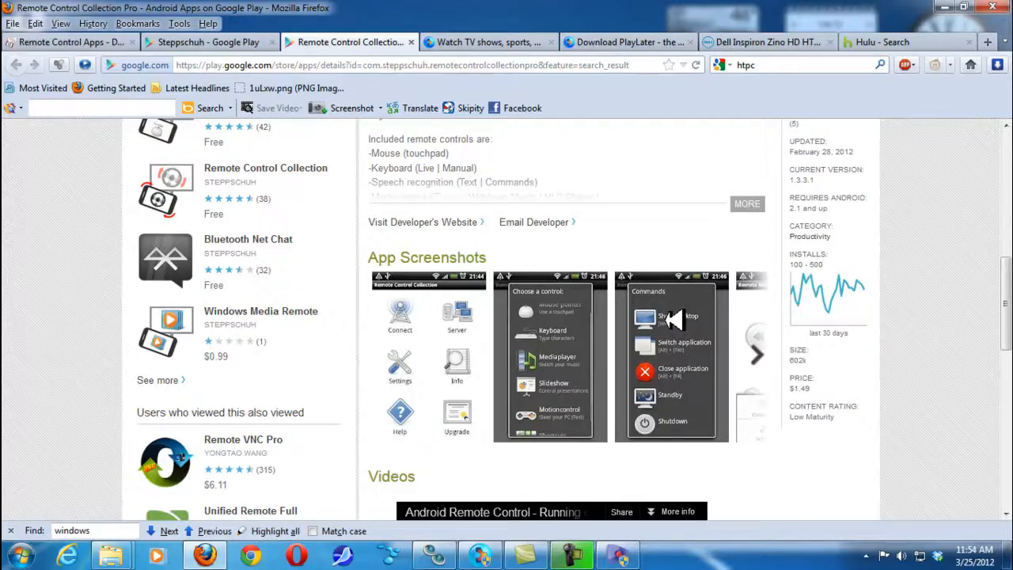
pyautogui.moveTo(562, 309)
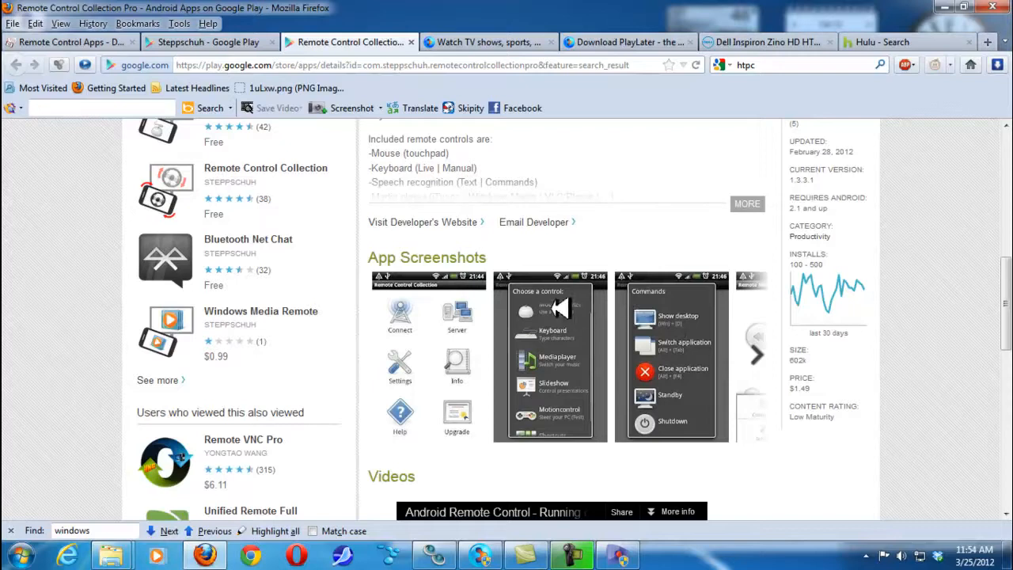
pyautogui.moveTo(577, 361)
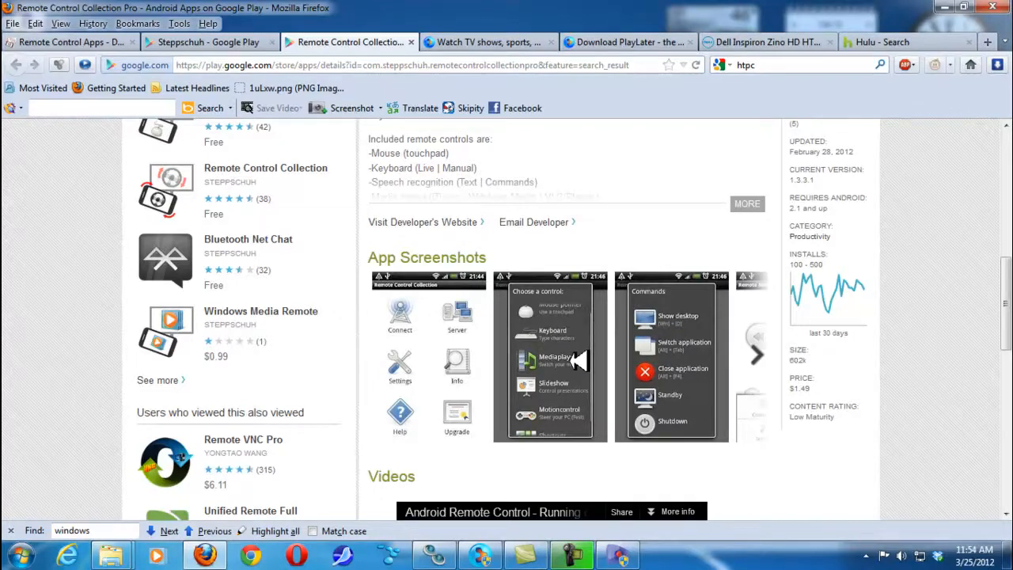
pyautogui.moveTo(574, 419)
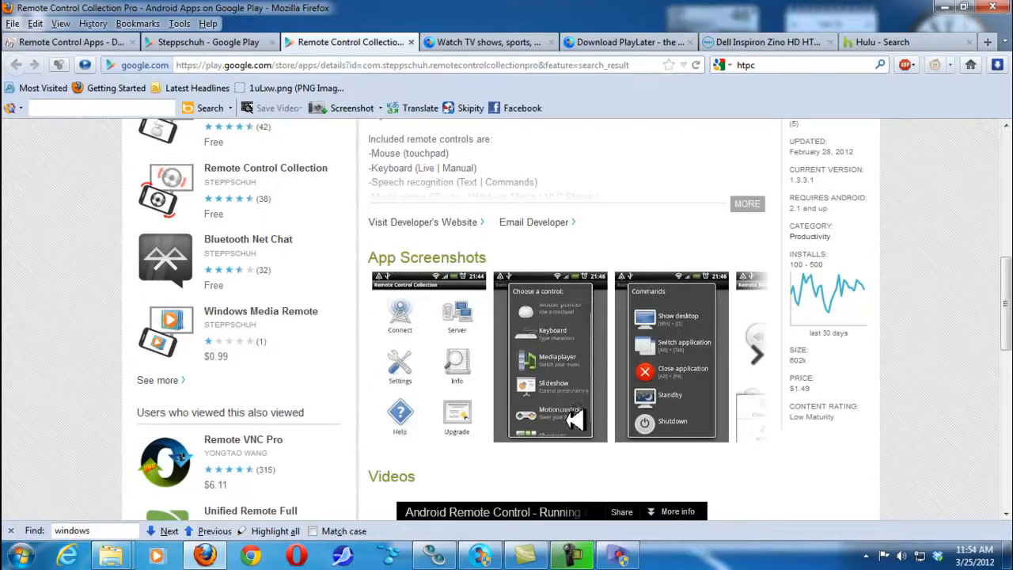
pyautogui.moveTo(567, 332)
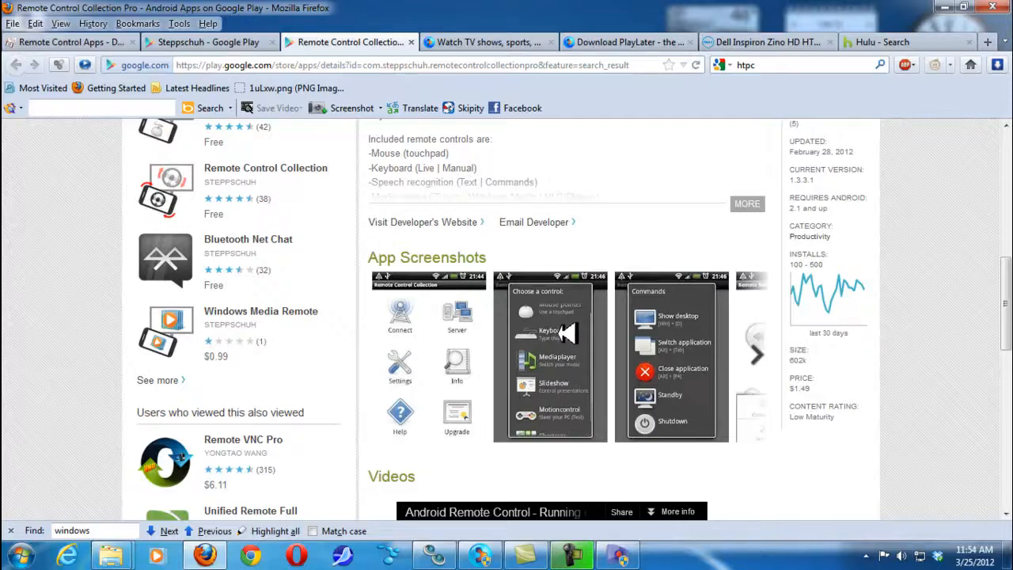
pyautogui.moveTo(760, 41)
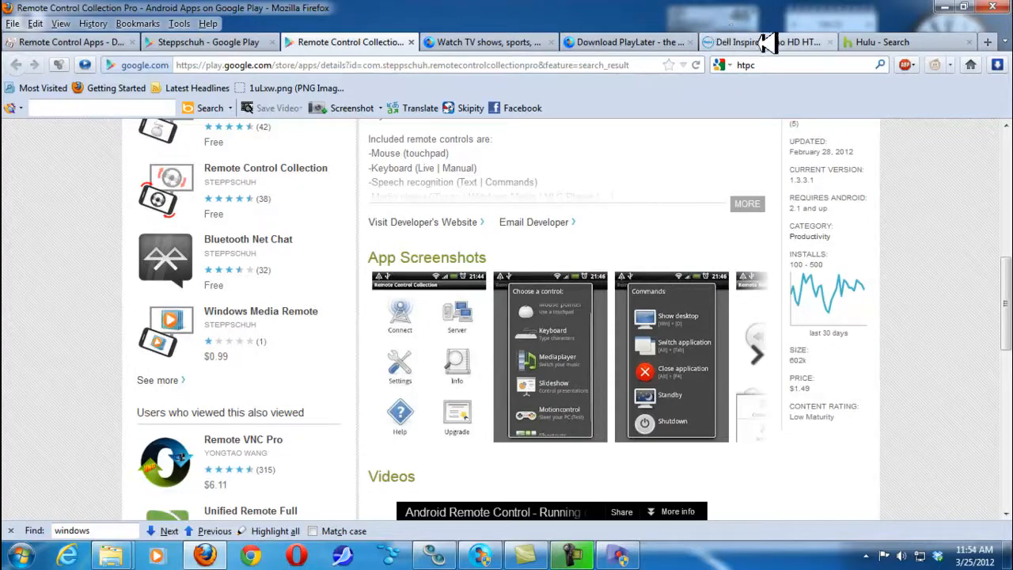
# Step: Show the Dell Inspiron Zino HD HTPC product page, noted as unavailable
pyautogui.click(763, 41)
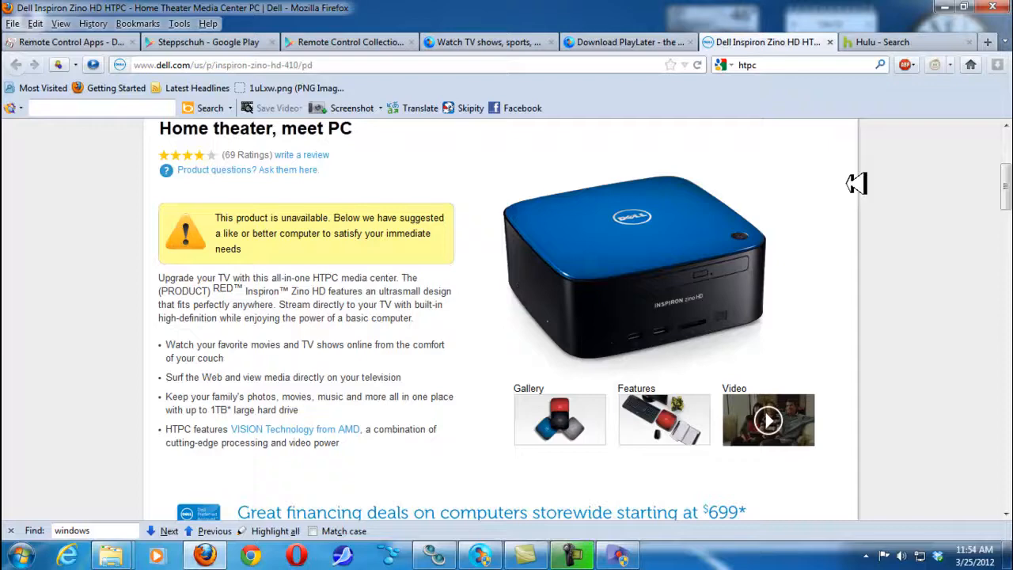
pyautogui.scroll(3)
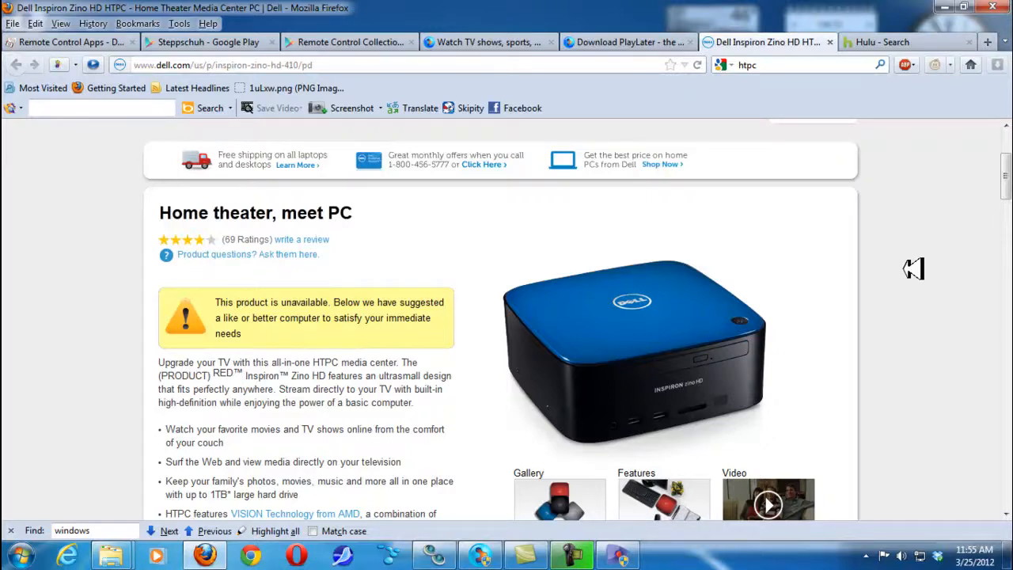
# Step: From the Hulu search, reach TheWB's Terminator: The Sarah Connor Chronicles Full Episodes list
pyautogui.click(884, 42)
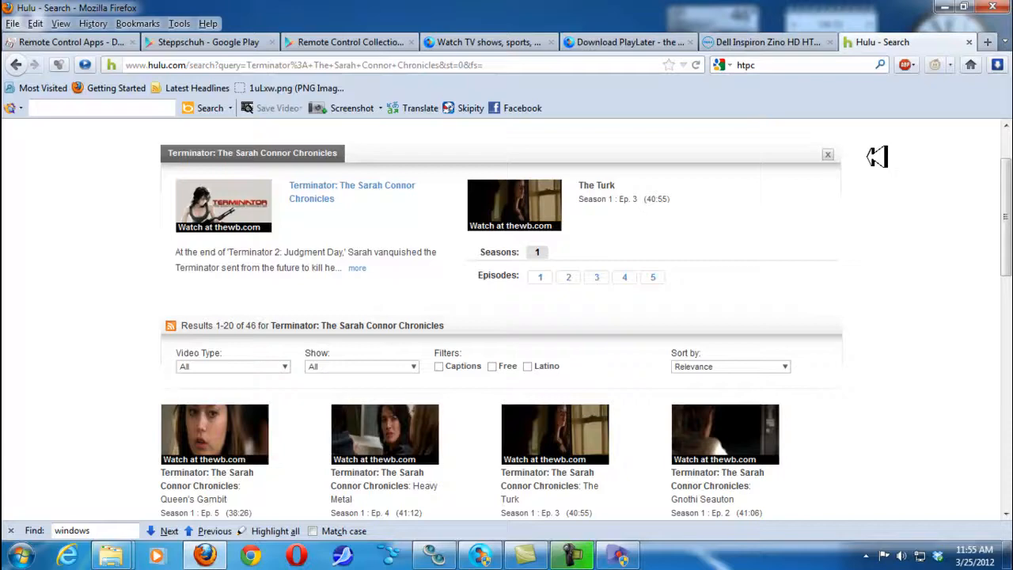
pyautogui.moveTo(345, 175)
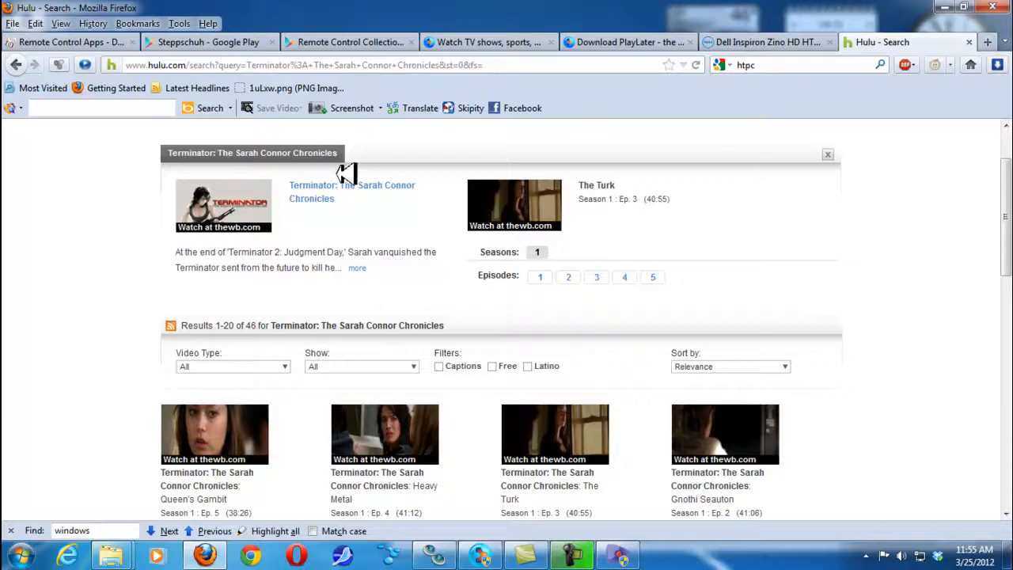
pyautogui.click(351, 192)
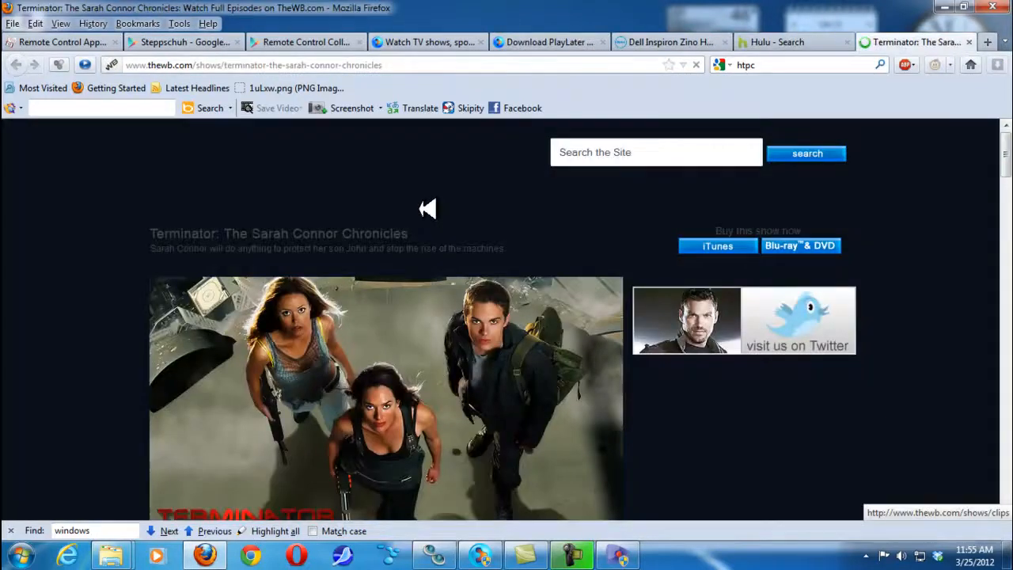
pyautogui.scroll(-3)
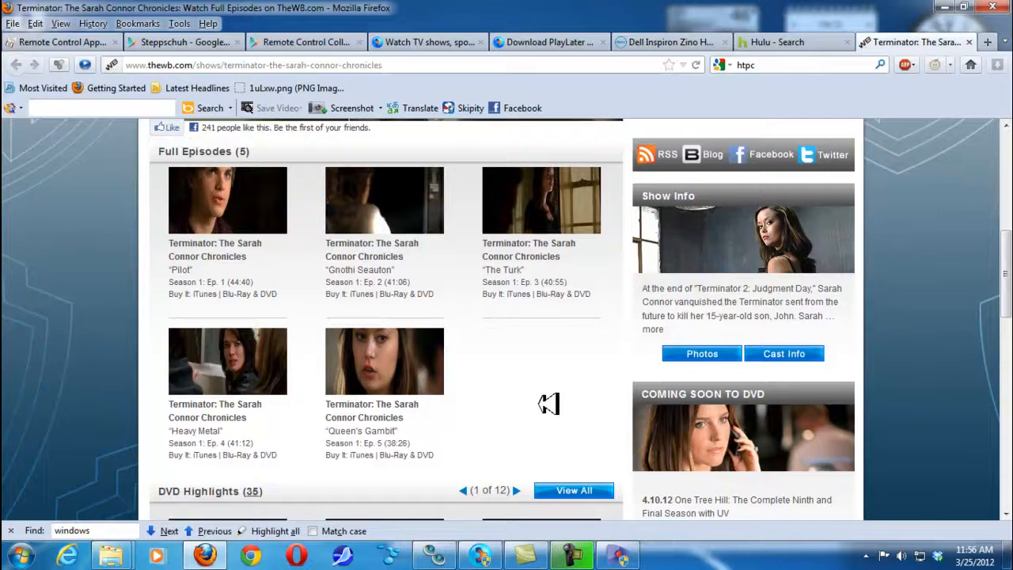
pyautogui.moveTo(586, 367)
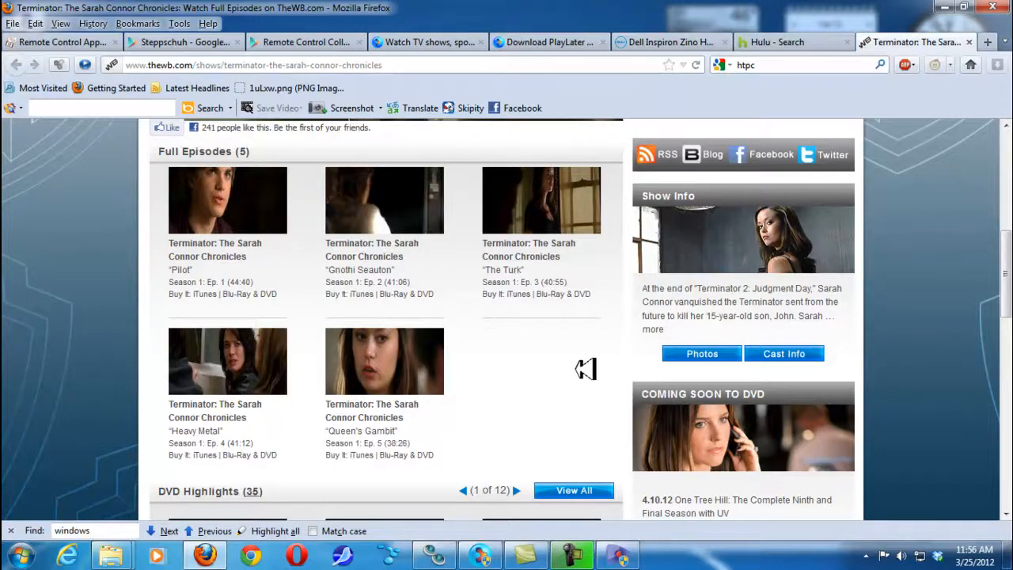
pyautogui.moveTo(589, 365)
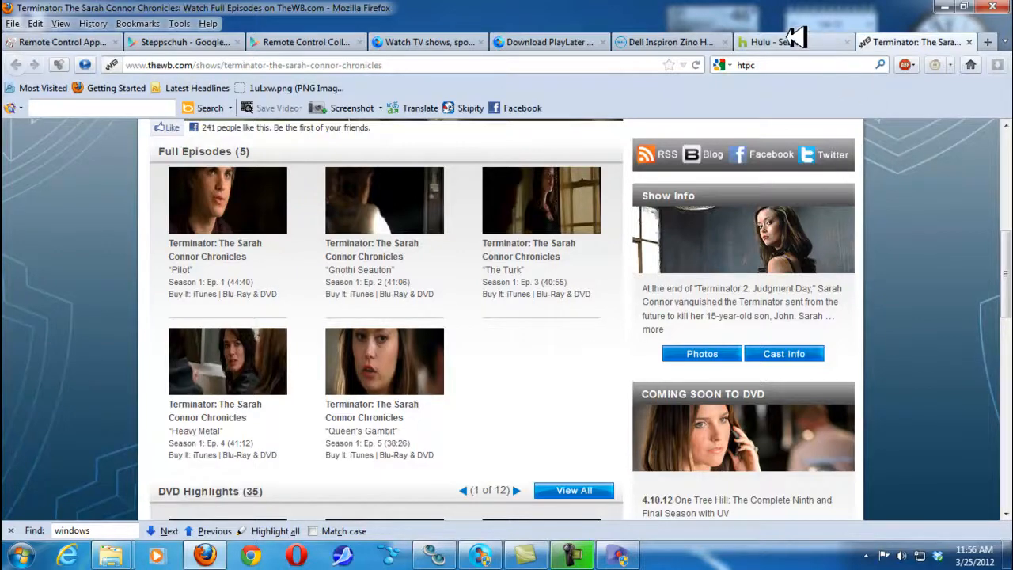
# Step: Return to Hulu's Terminator: The Sarah Connor Chronicles season 1 search results
pyautogui.click(779, 42)
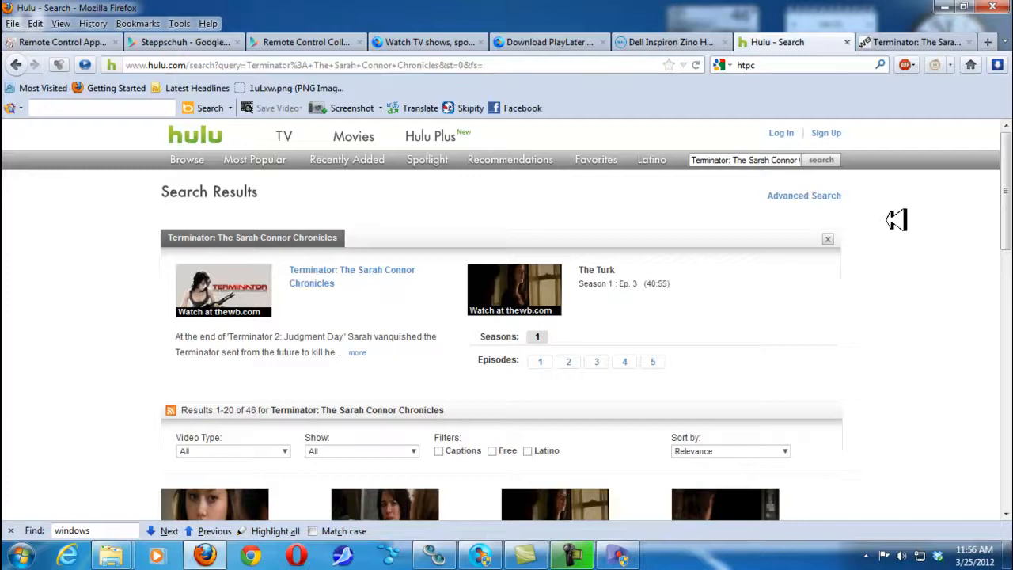
pyautogui.moveTo(555, 50)
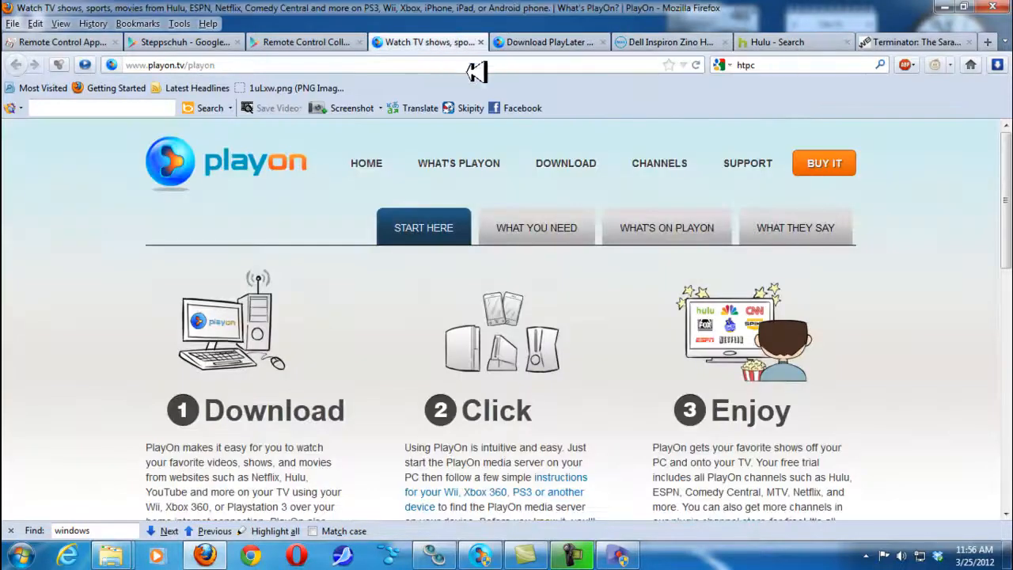
pyautogui.moveTo(868, 176)
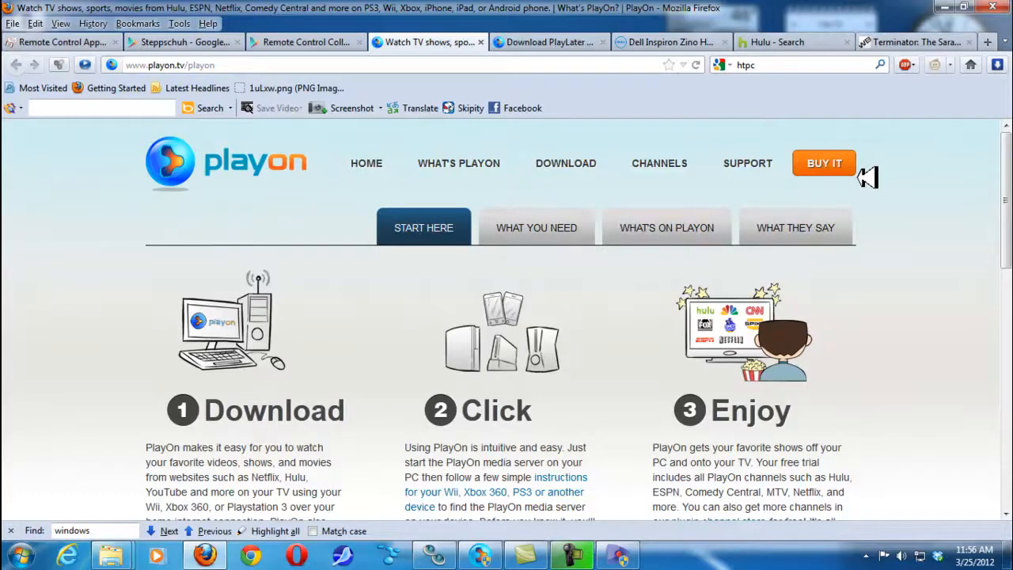
pyautogui.moveTo(677, 127)
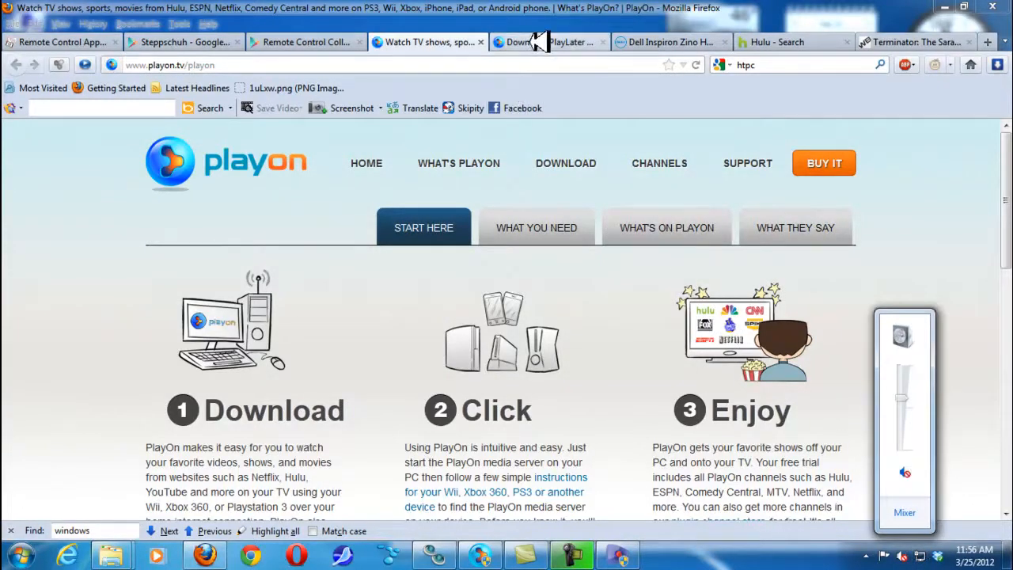
pyautogui.moveTo(546, 41)
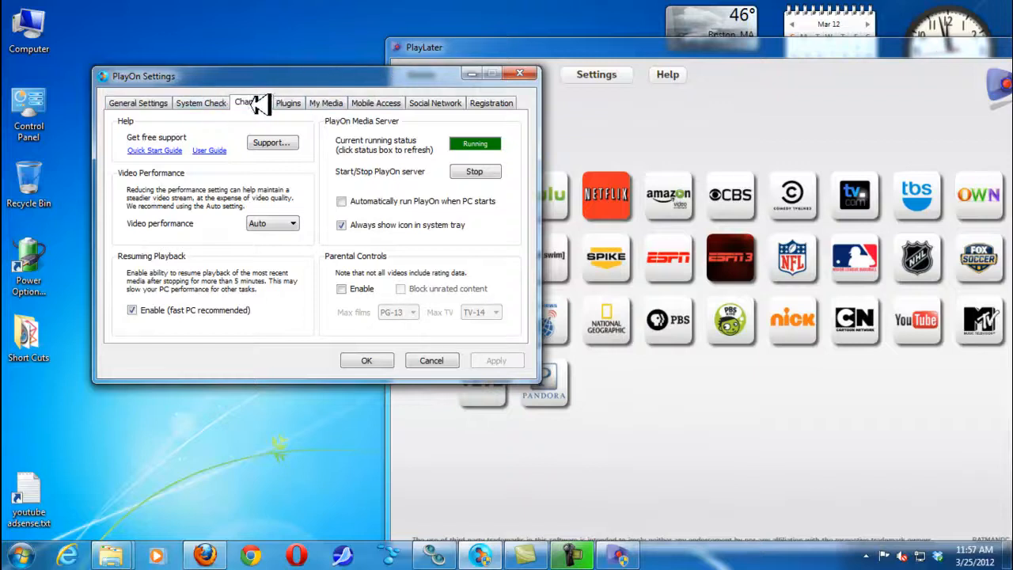
pyautogui.click(250, 102)
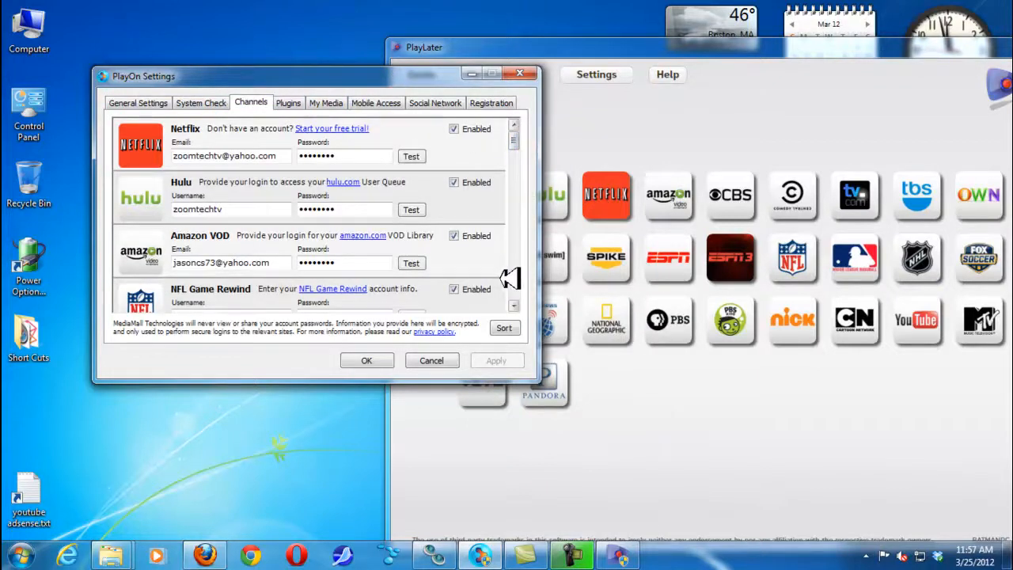
pyautogui.moveTo(523, 304)
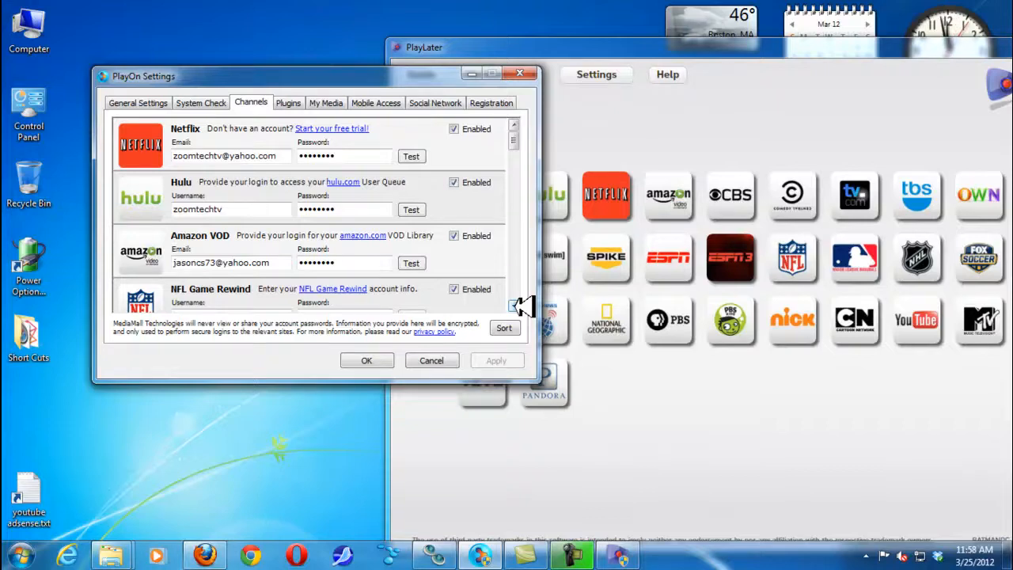
pyautogui.scroll(-3)
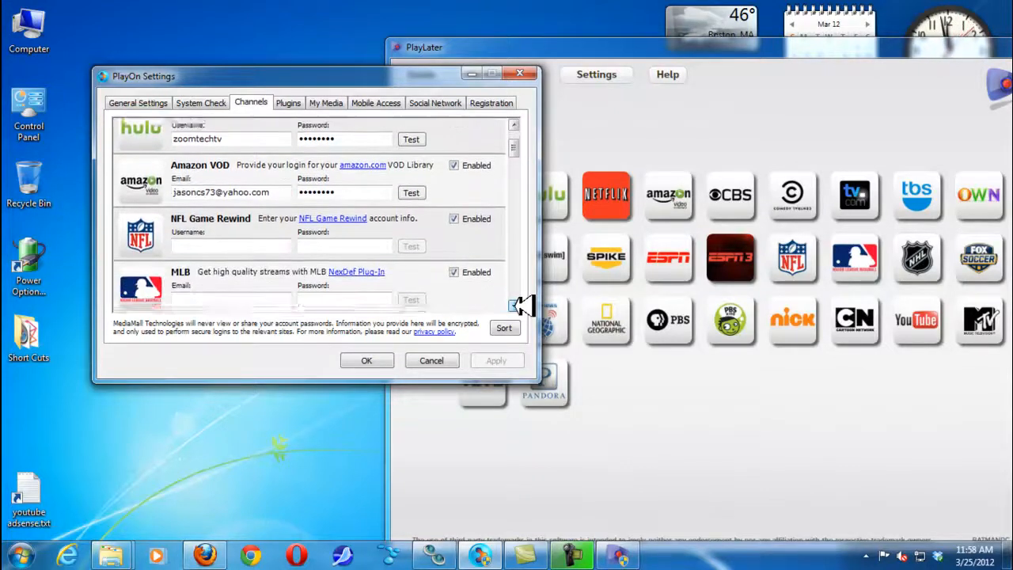
pyautogui.scroll(-3)
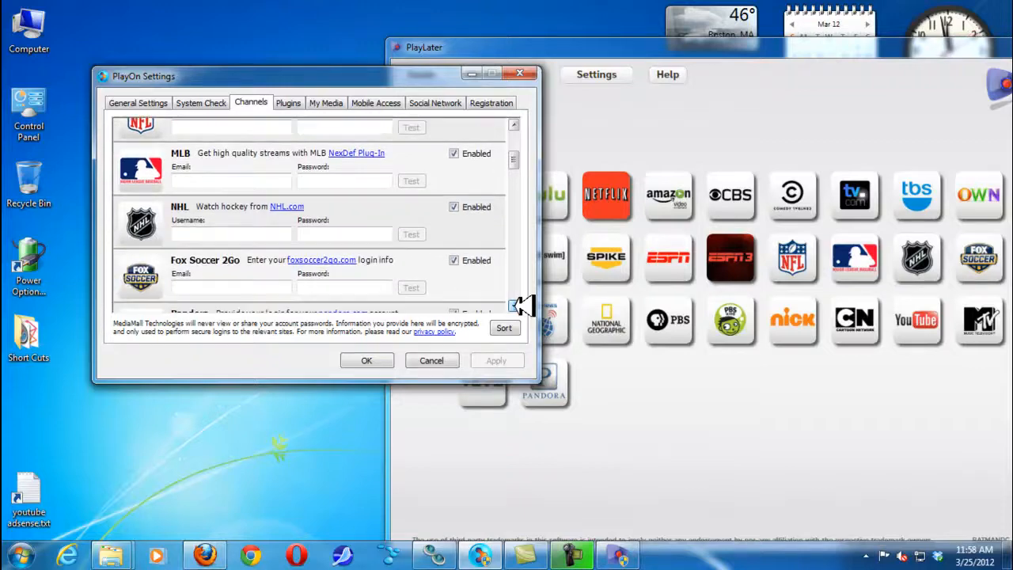
pyautogui.scroll(-3)
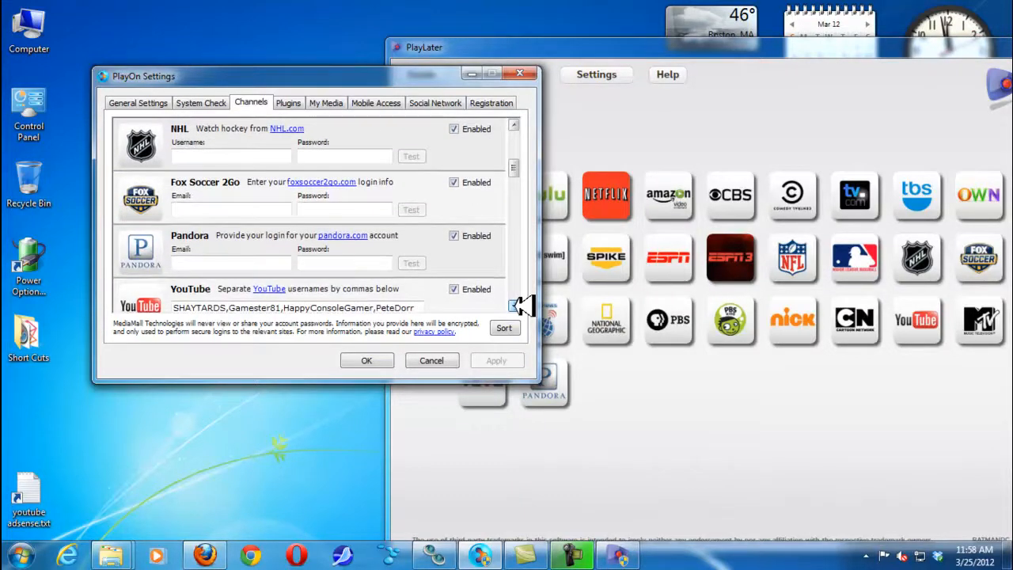
pyautogui.scroll(-3)
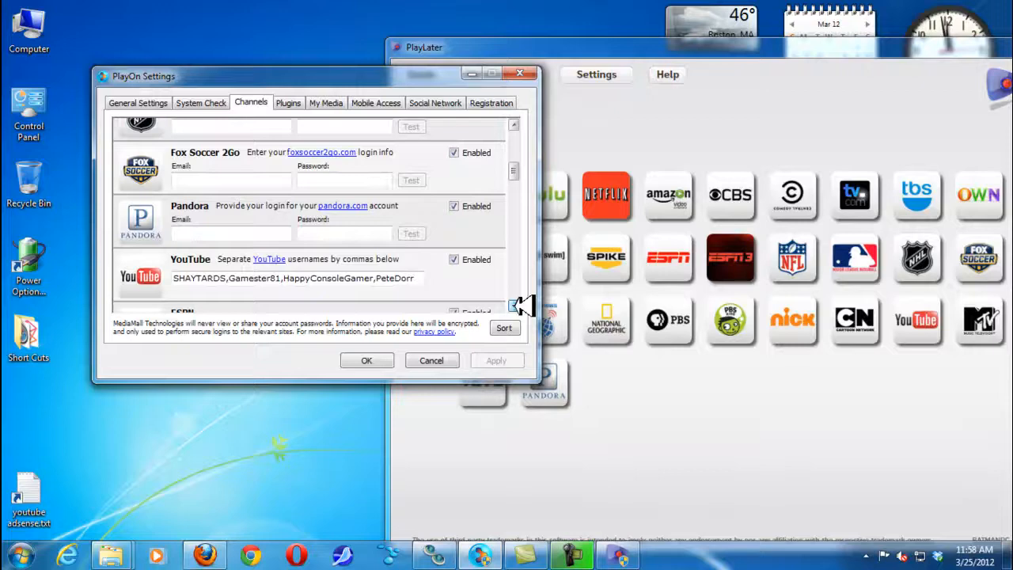
pyautogui.scroll(-3)
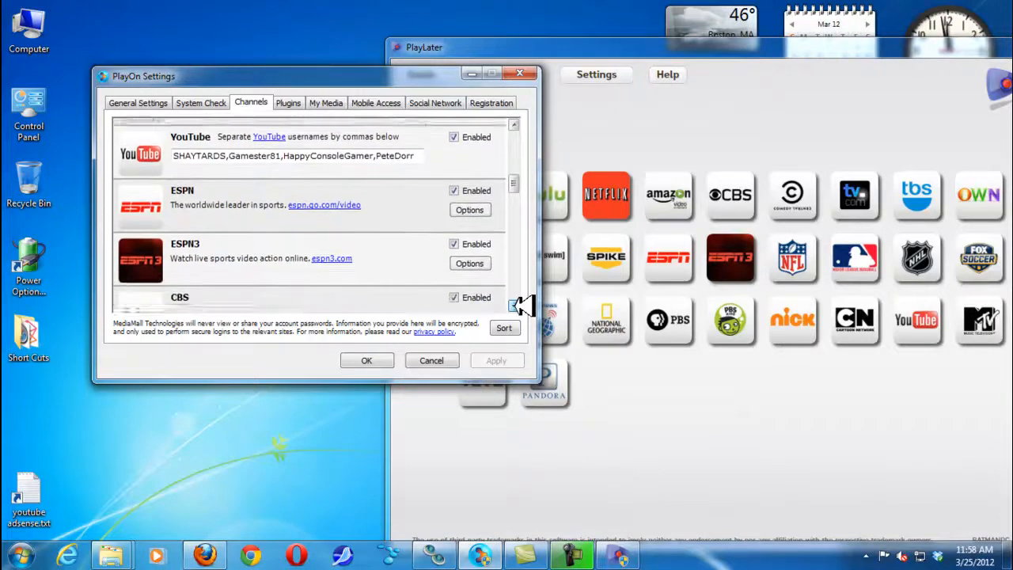
pyautogui.scroll(-3)
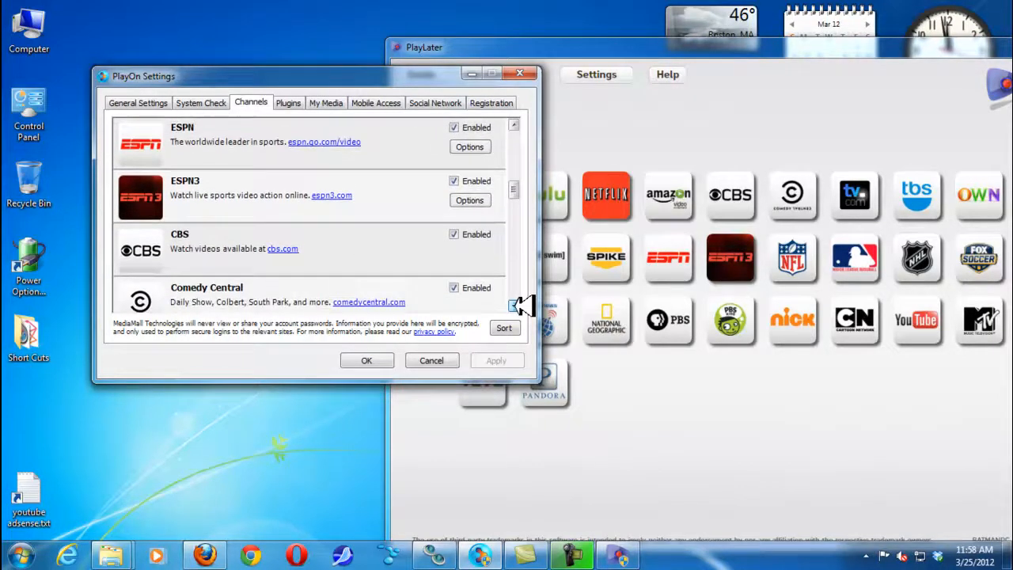
pyautogui.scroll(-3)
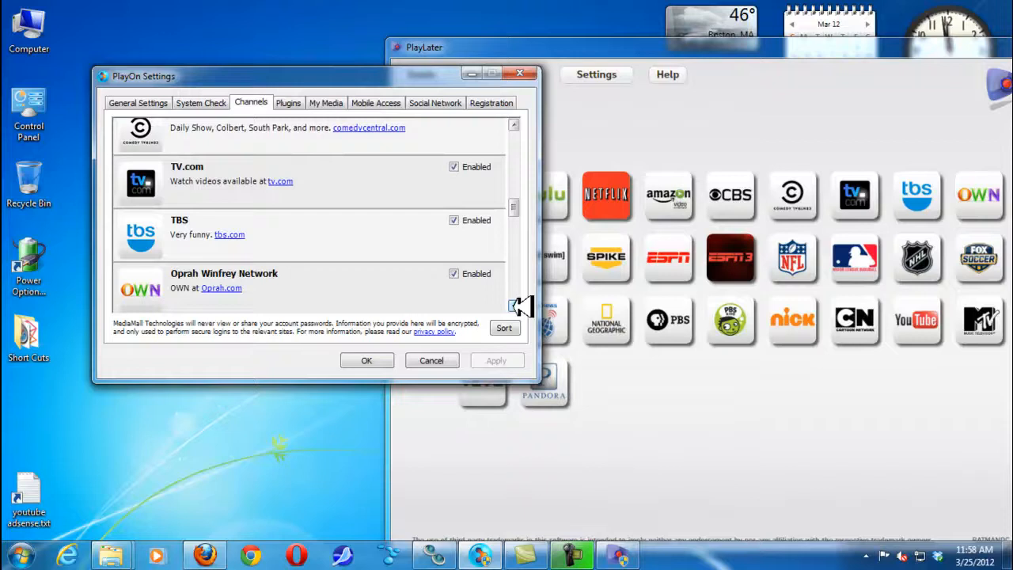
pyautogui.scroll(-3)
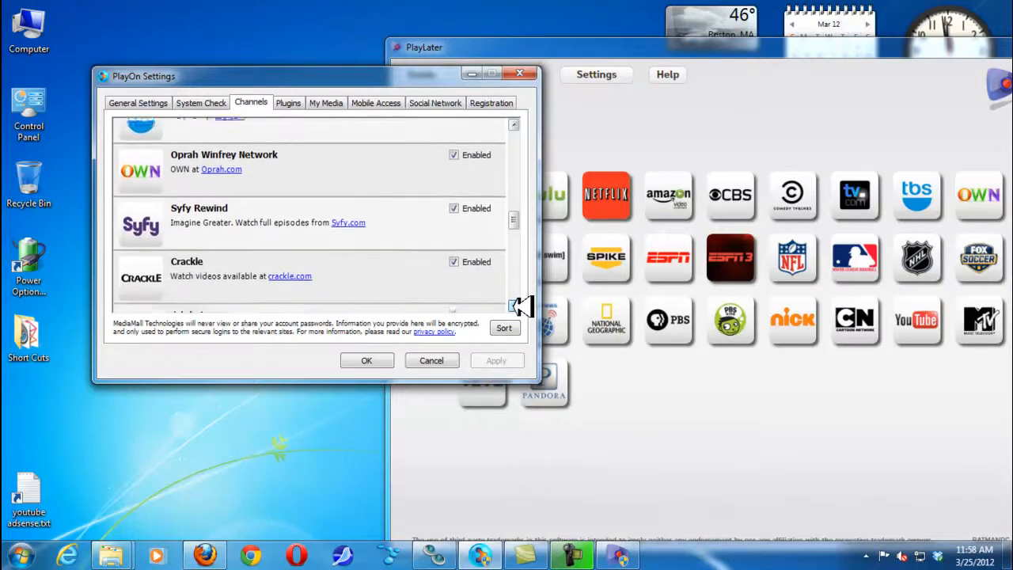
pyautogui.scroll(-3)
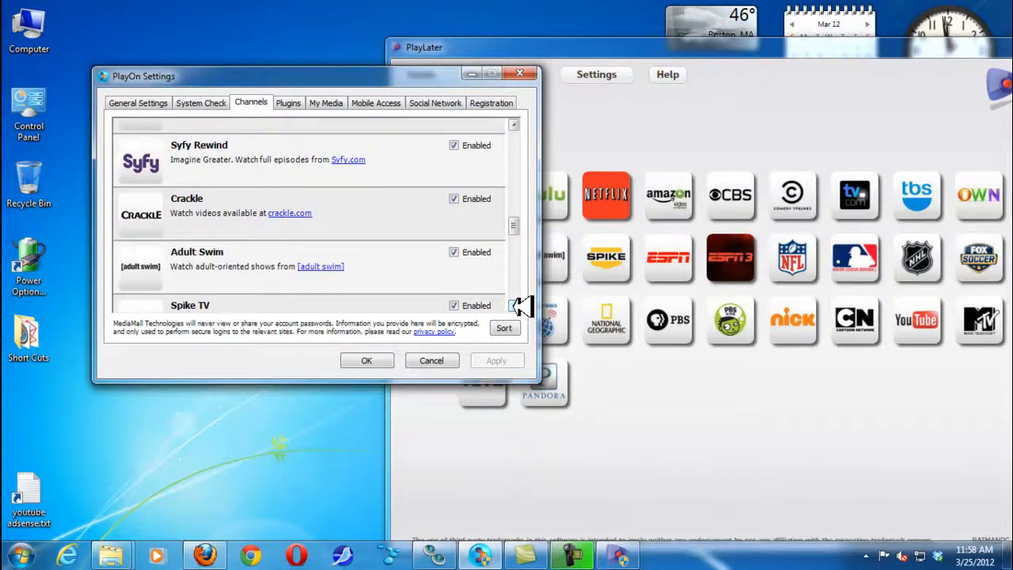
pyautogui.scroll(-3)
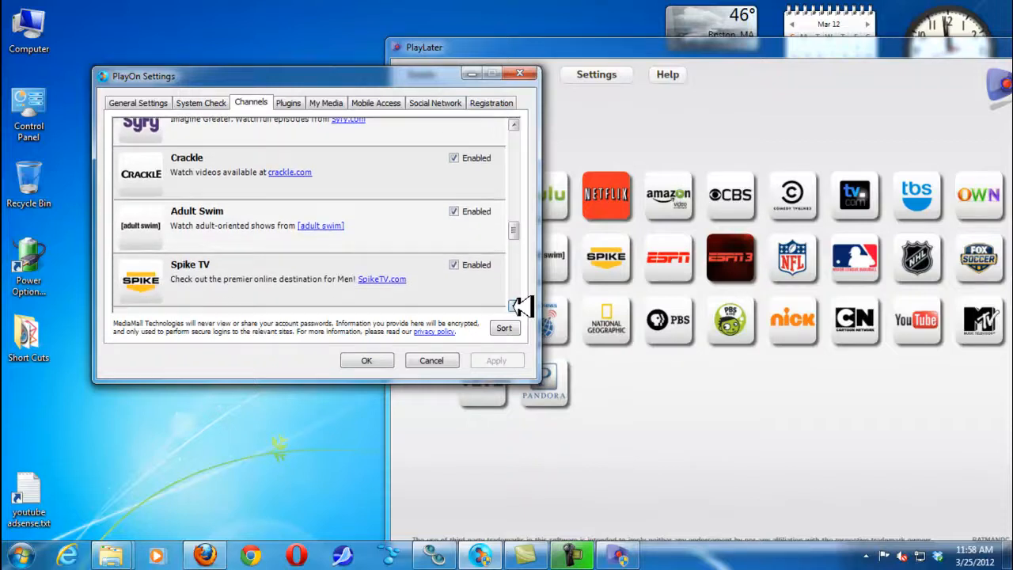
pyautogui.scroll(-3)
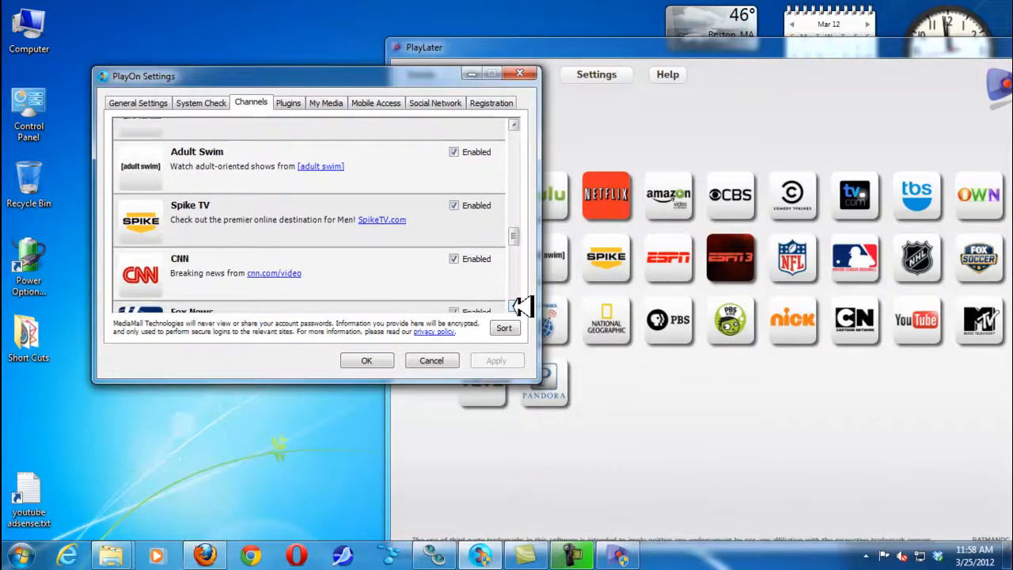
pyautogui.scroll(-3)
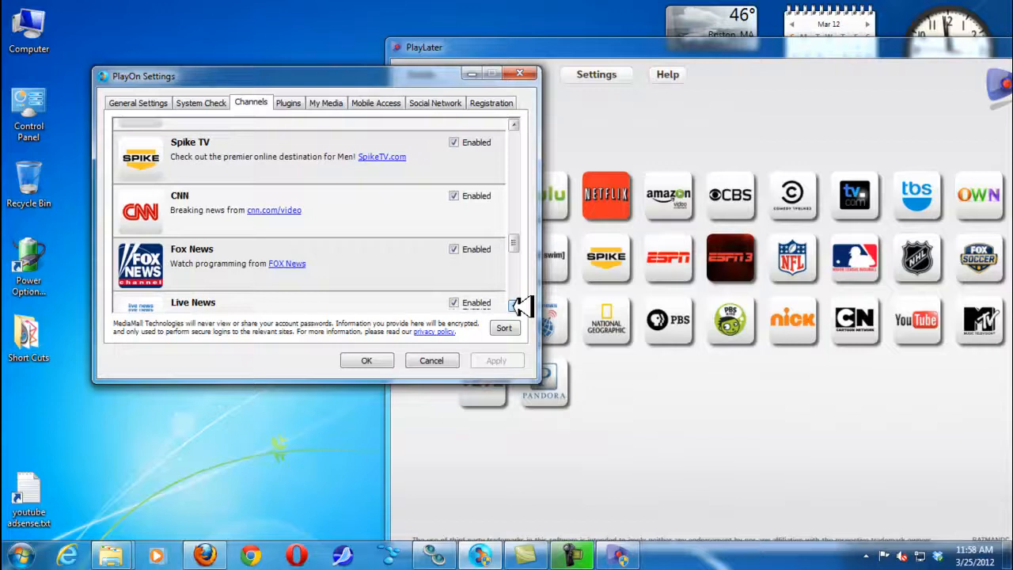
pyautogui.scroll(-3)
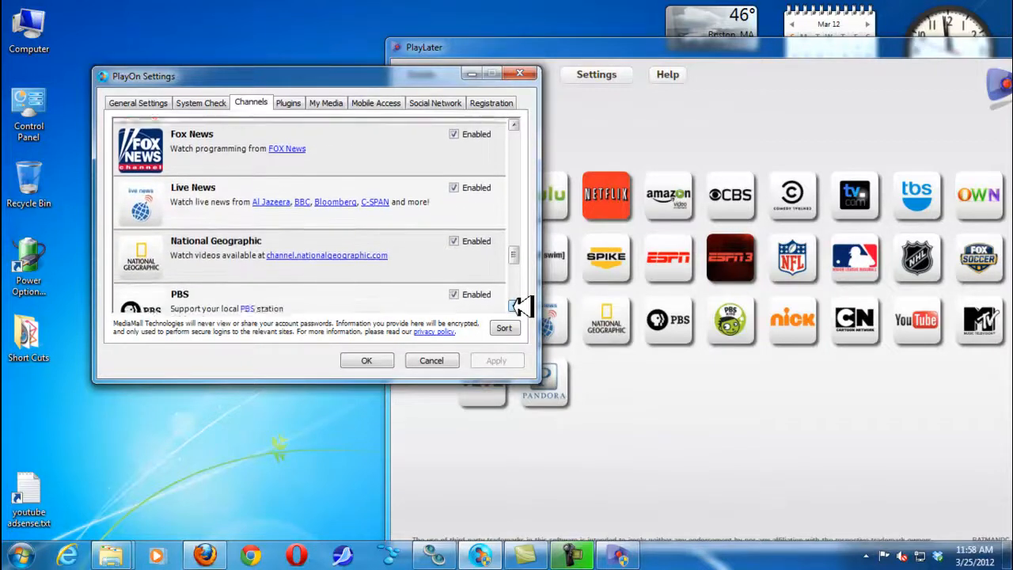
pyautogui.scroll(-3)
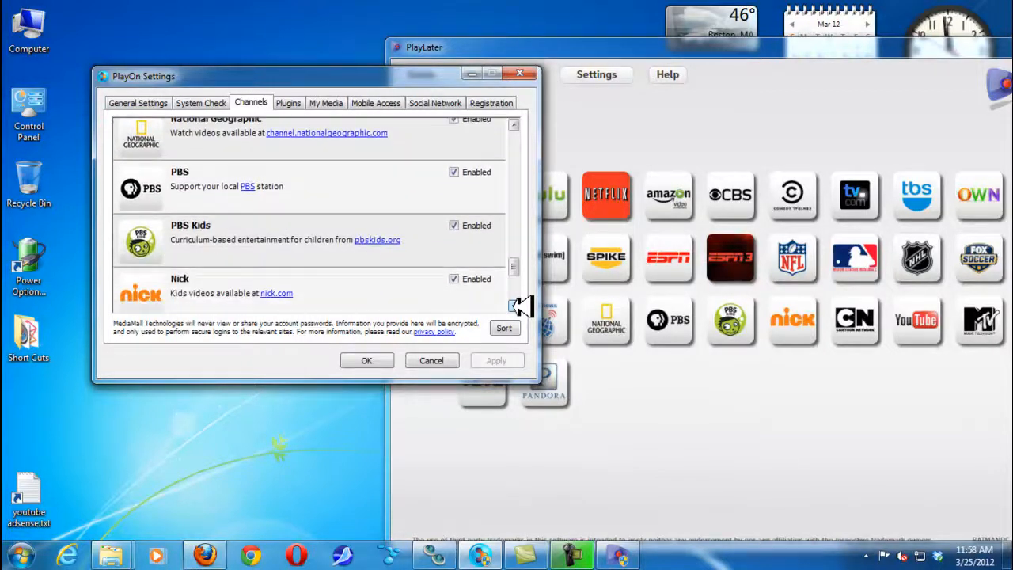
pyautogui.scroll(-3)
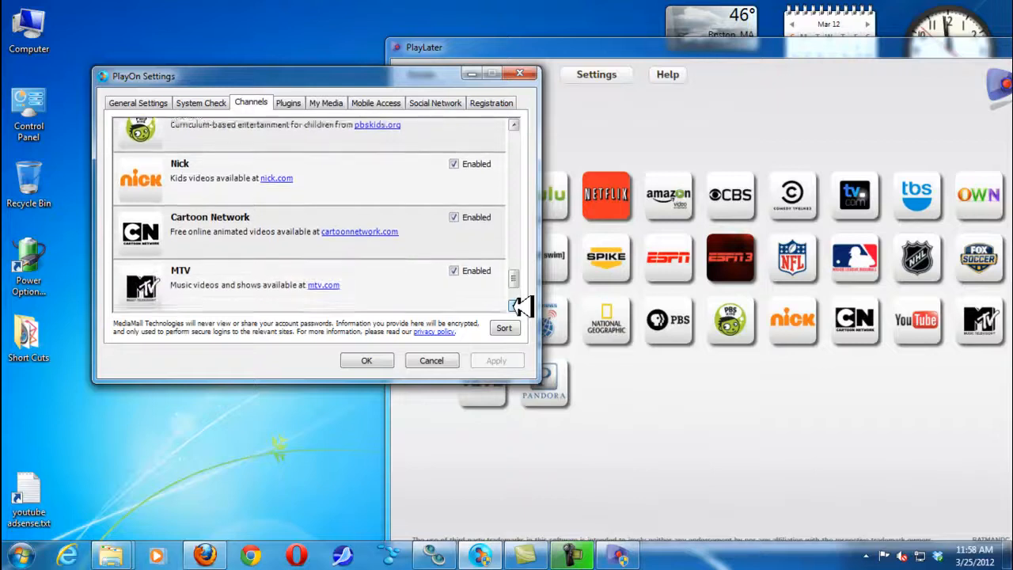
pyautogui.scroll(-3)
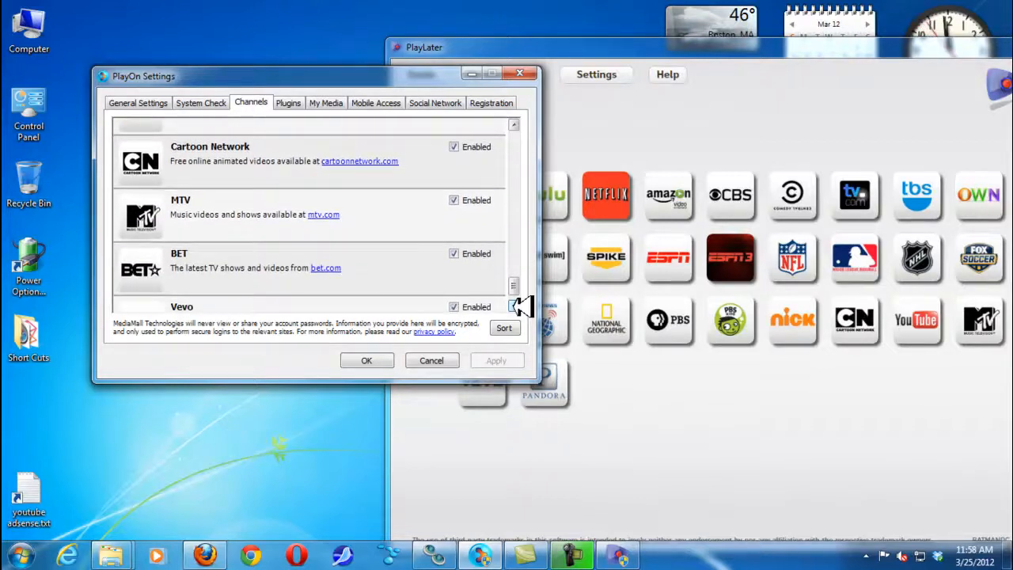
pyautogui.scroll(-3)
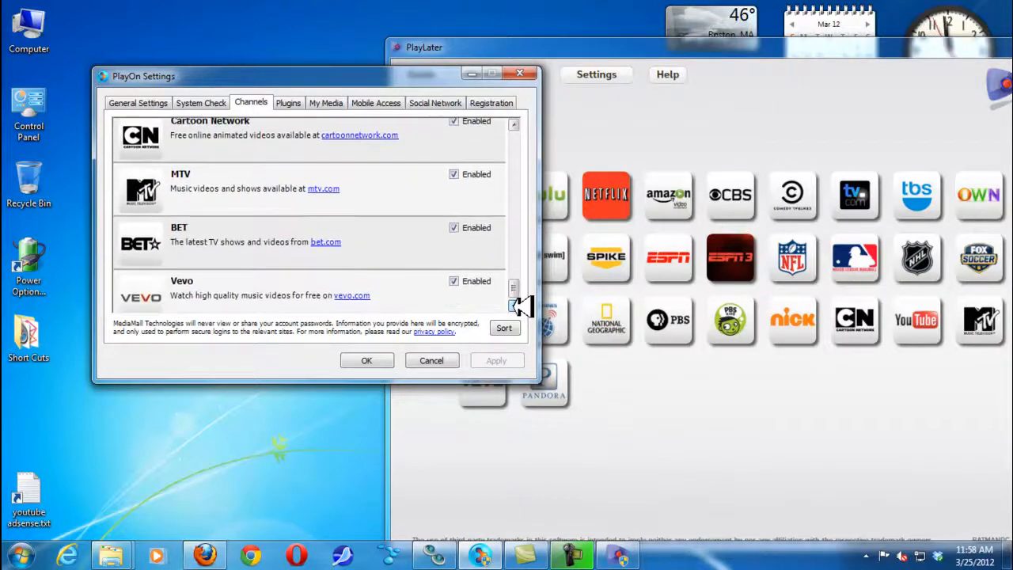
pyautogui.scroll(-3)
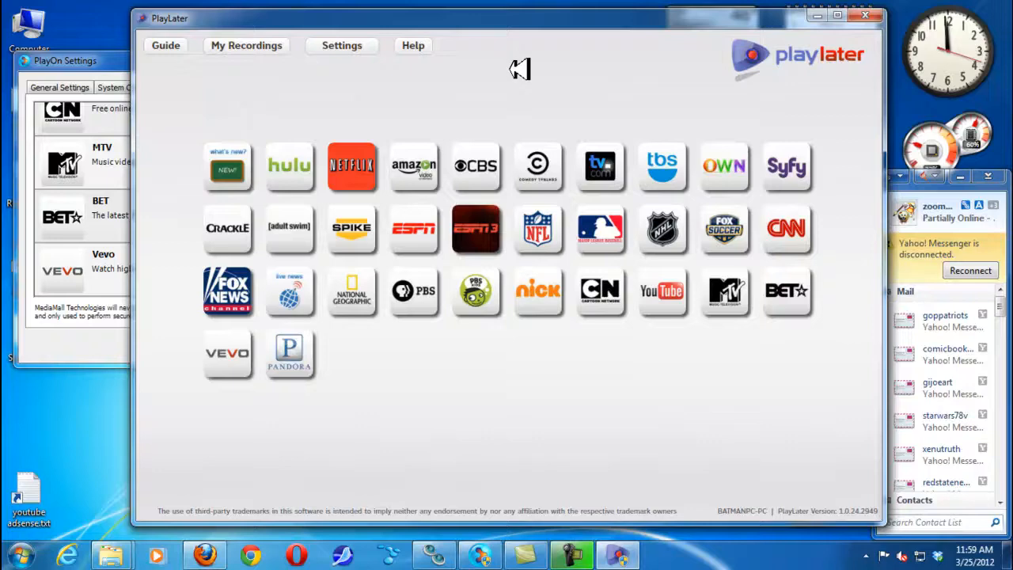
# Step: Enter the Hulu channel tile in PlayLater
pyautogui.click(288, 166)
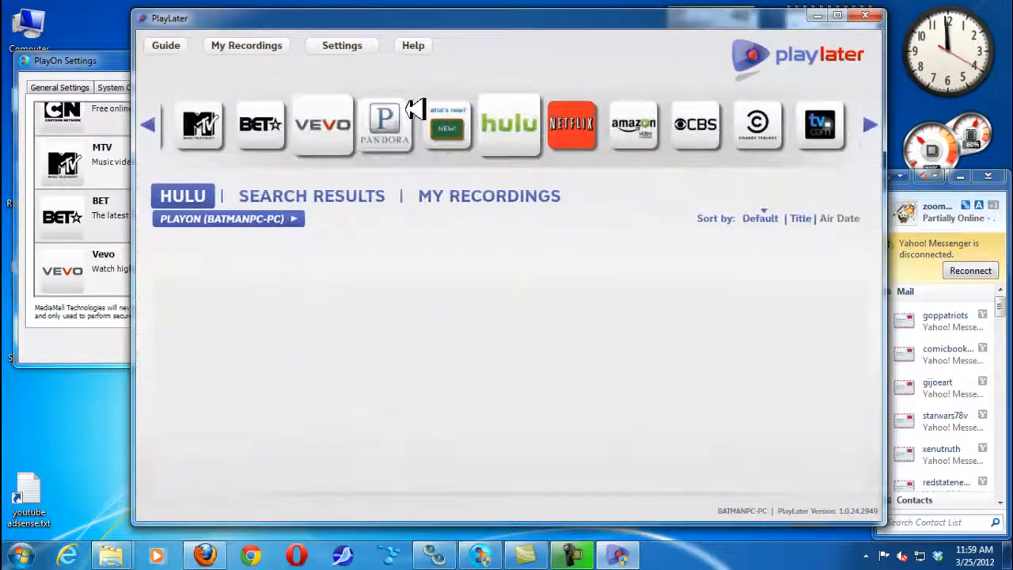
# Step: Browse Hulu via PlayOn to TV Shows > C and reach Community
pyautogui.click(509, 125)
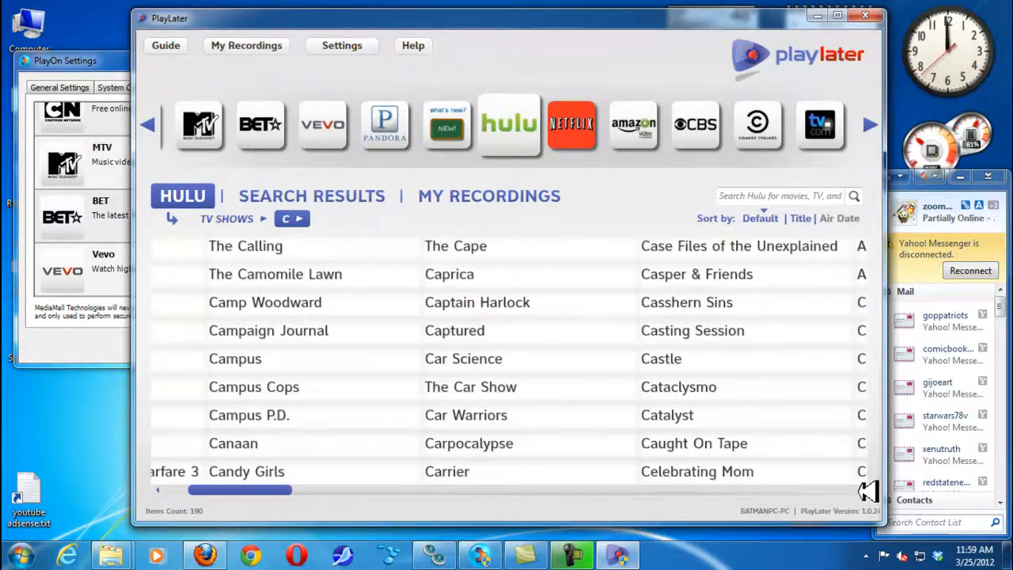
pyautogui.moveTo(240, 489); pyautogui.dragTo(292, 490)
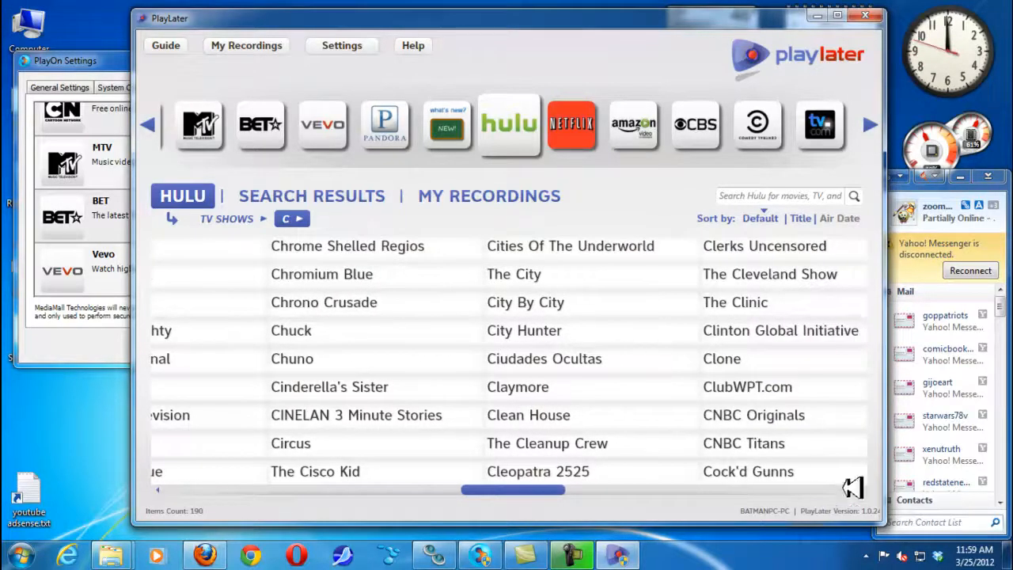
pyautogui.moveTo(854, 485)
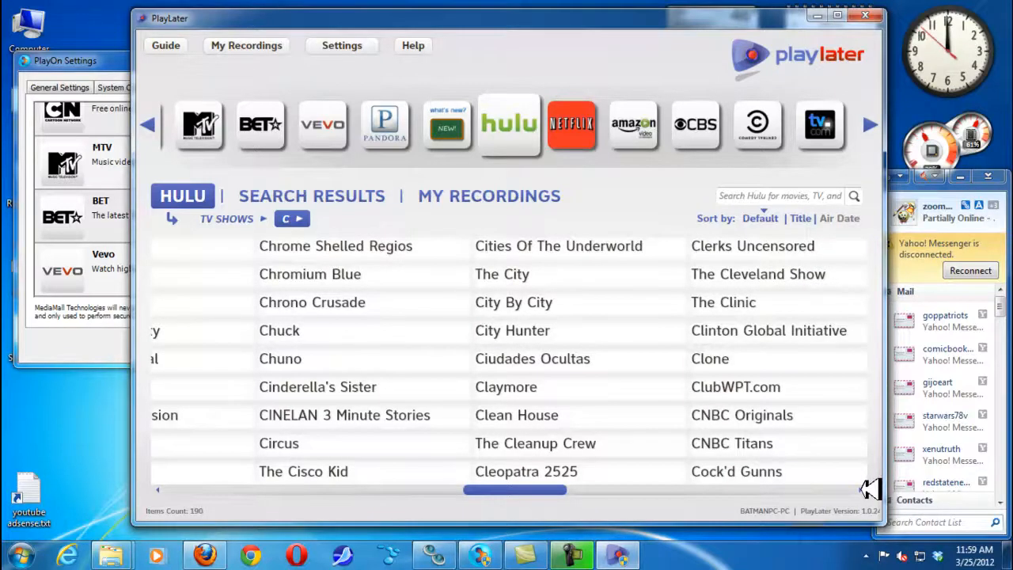
pyautogui.hscroll(3)
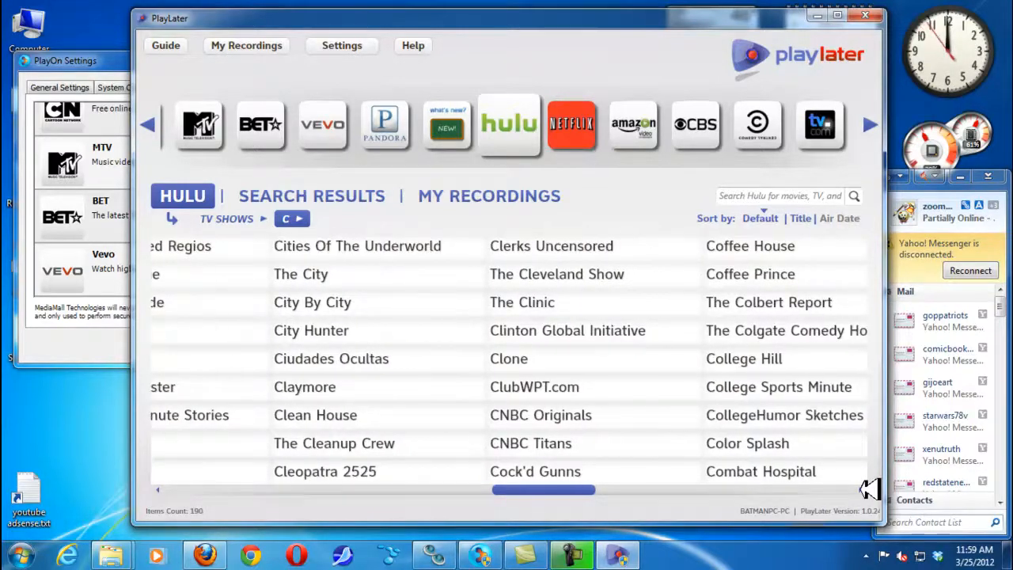
pyautogui.hscroll(3)
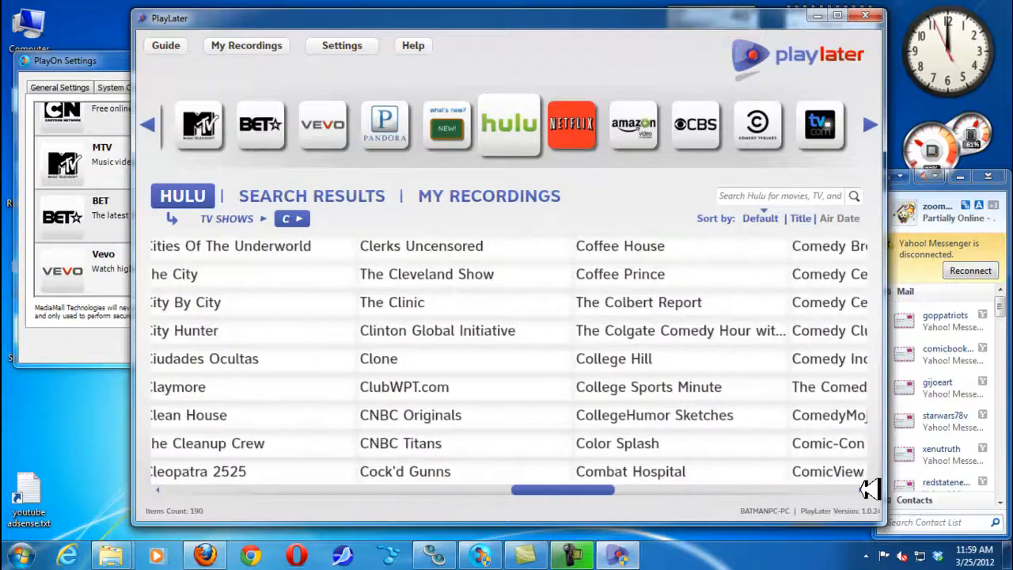
pyautogui.hscroll(3)
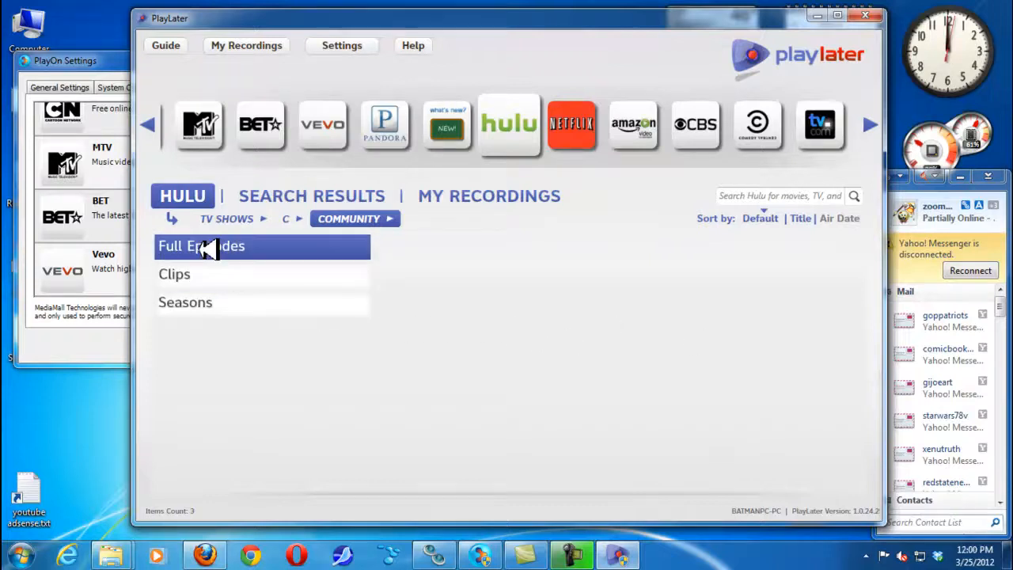
# Step: Record Community s03e12, Contemporary Impressionists, via Record Now from Full Episodes
pyautogui.click(201, 245)
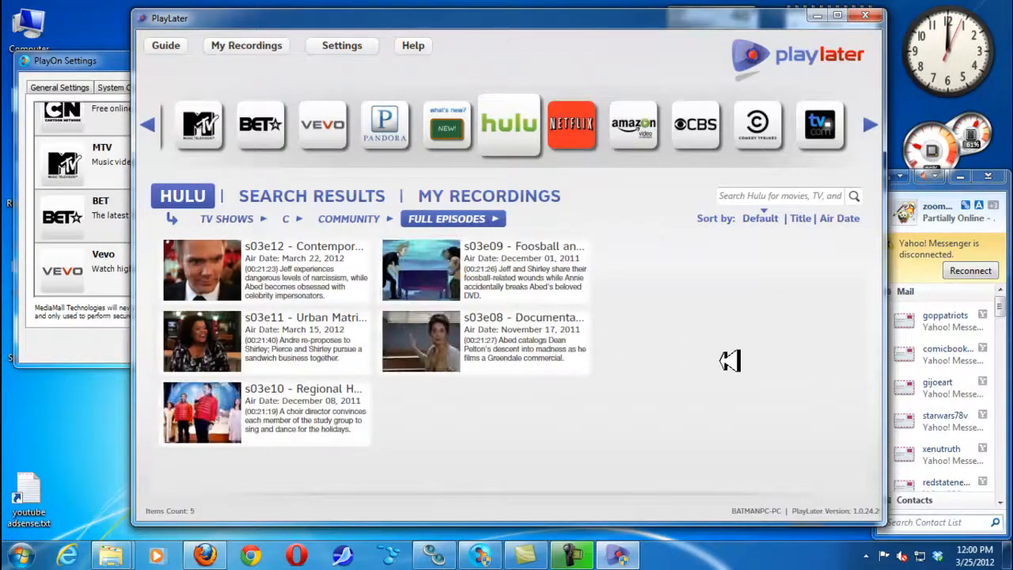
pyautogui.moveTo(288, 256)
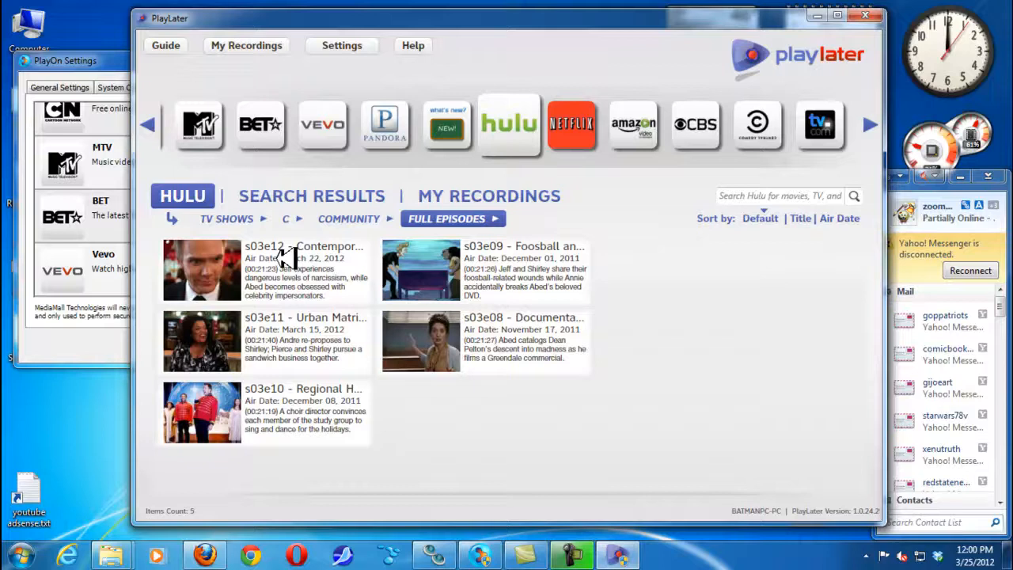
pyautogui.click(264, 270)
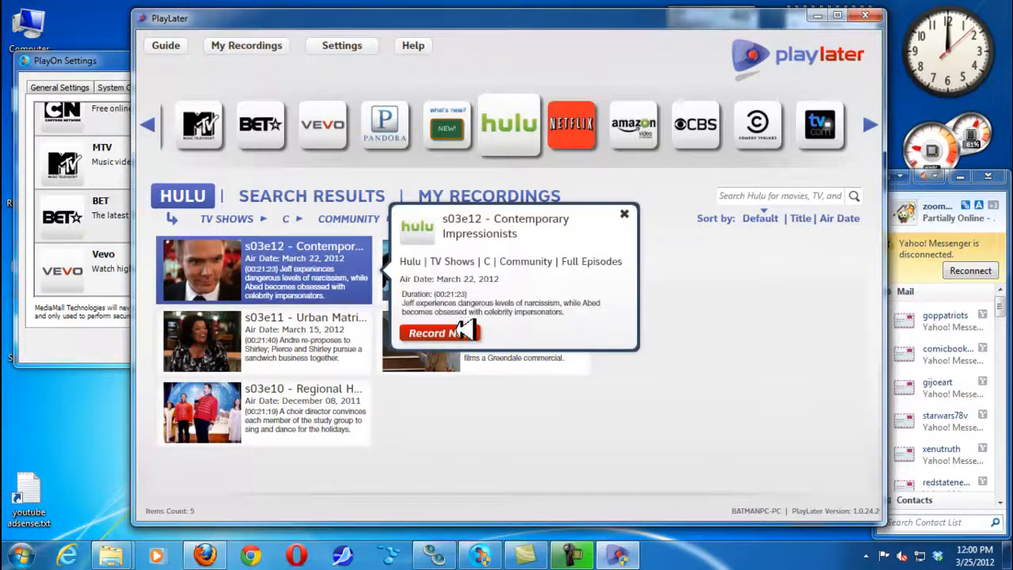
pyautogui.click(433, 333)
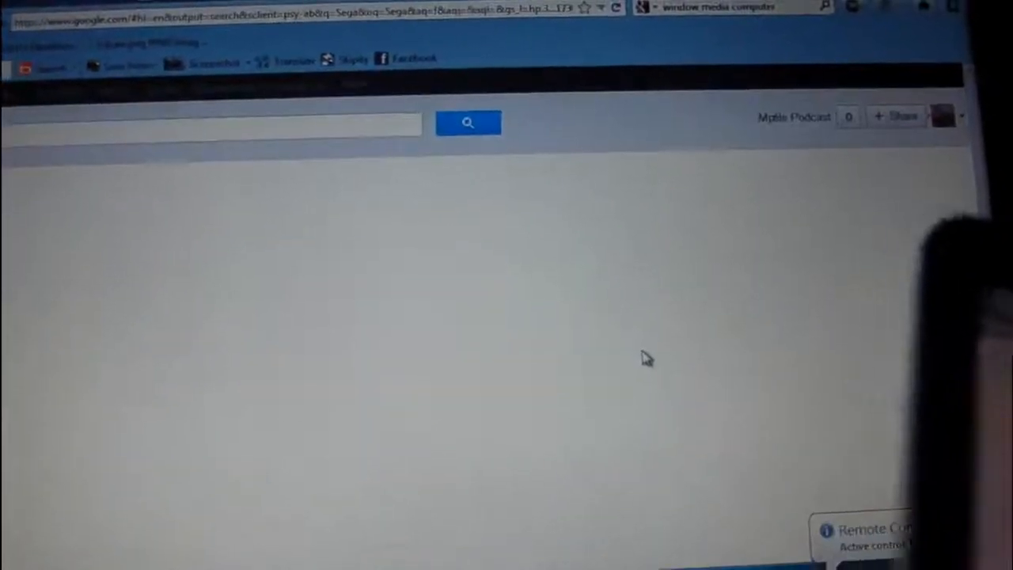
# Step: Focus the Google search box on the PC from the Android remote
pyautogui.click(468, 123)
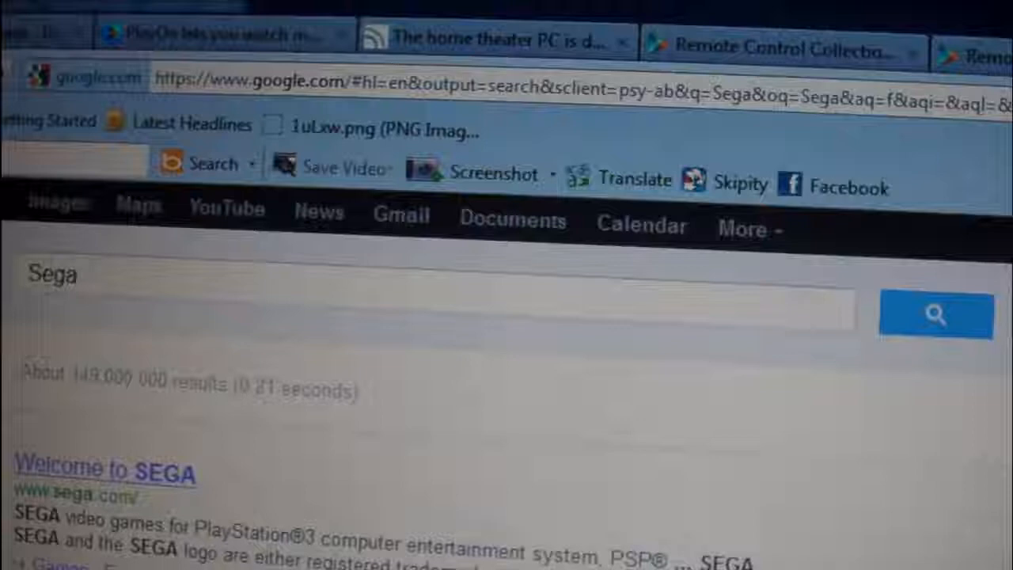
# Step: Scroll through the Google results for Sega, led by the official SEGA site
pyautogui.scroll(-3)
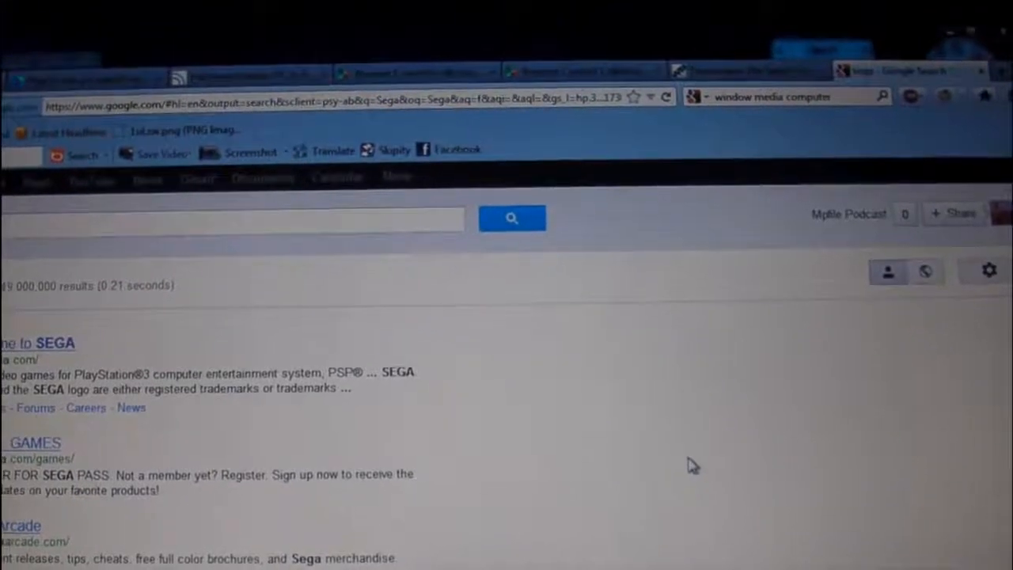
pyautogui.scroll(-3)
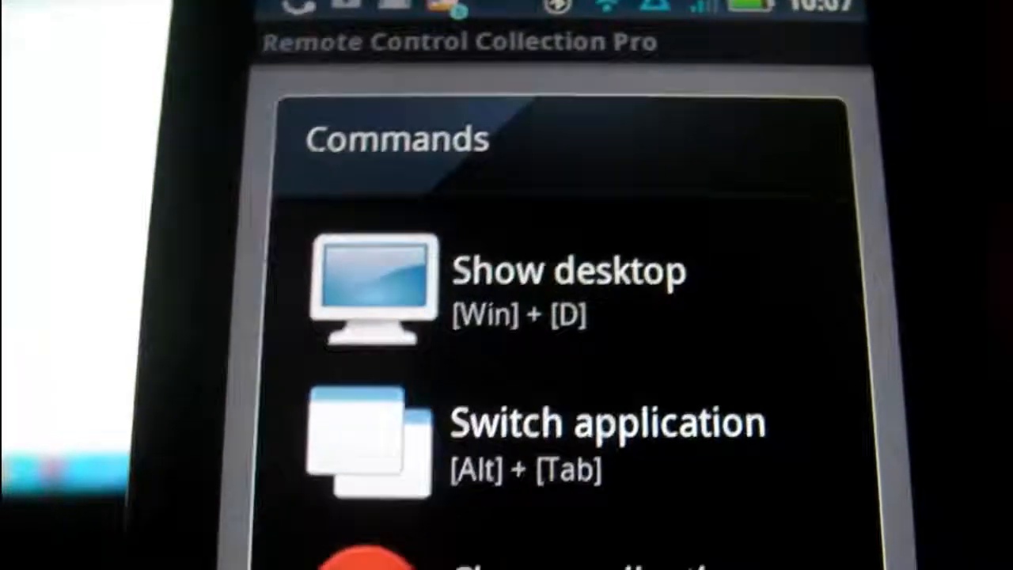
# Step: Scroll the Commands list down to reveal Close application, Standby and Shutdown
pyautogui.scroll(-3)
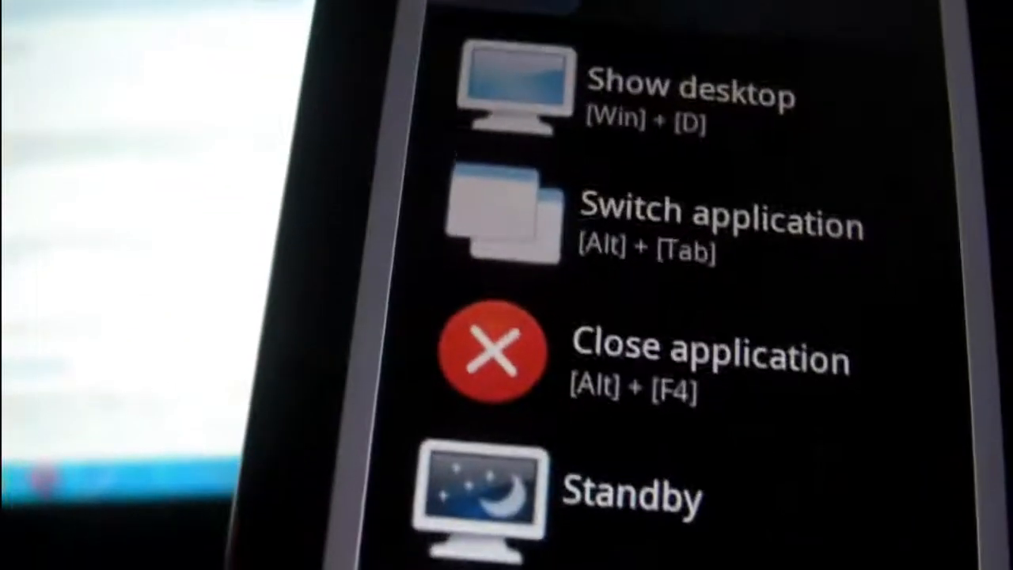
pyautogui.scroll(-3)
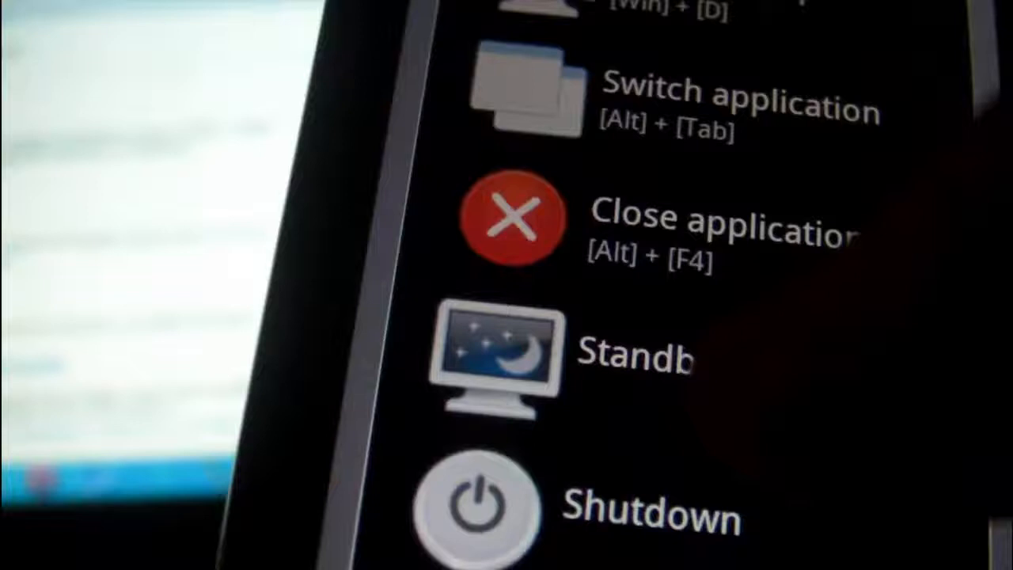